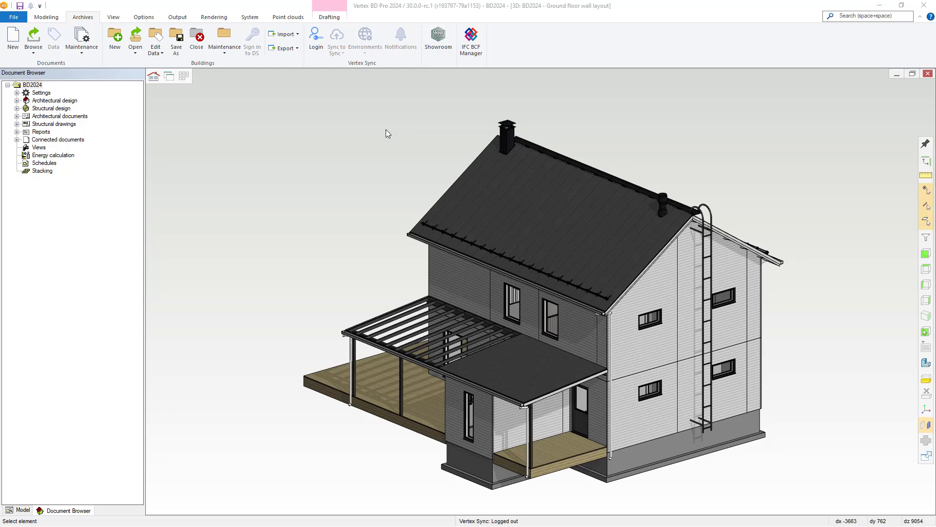
# Bring up the Export IFC model dialog for BD2024 from the Archives export commands
pyautogui.click(13, 16)
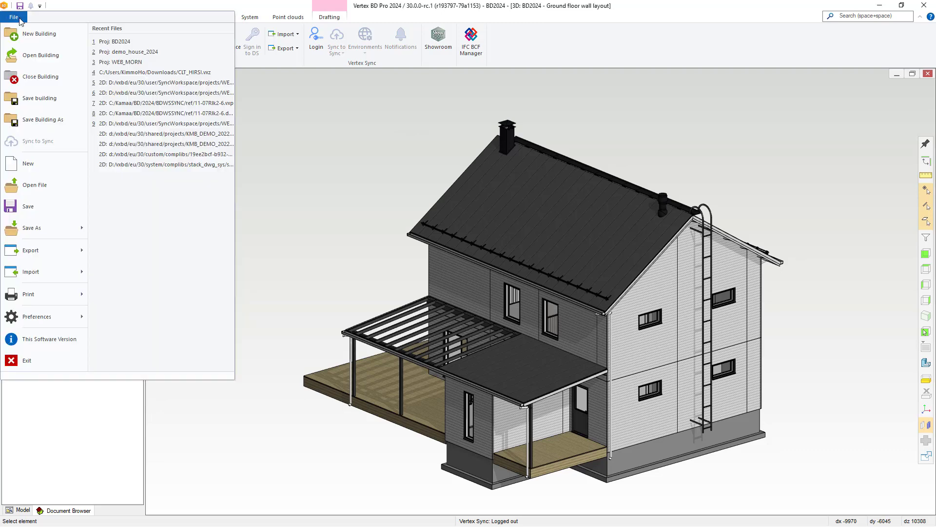
pyautogui.click(30, 250)
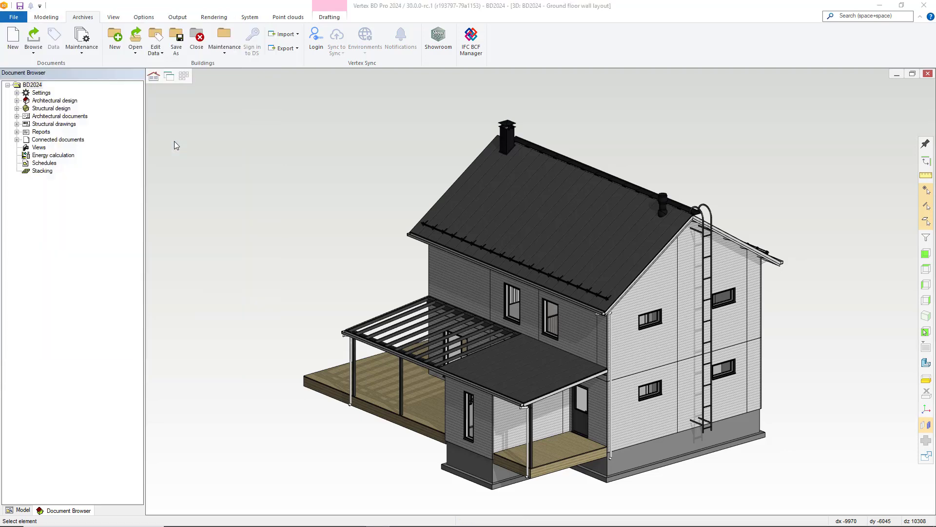
pyautogui.moveTo(243, 156)
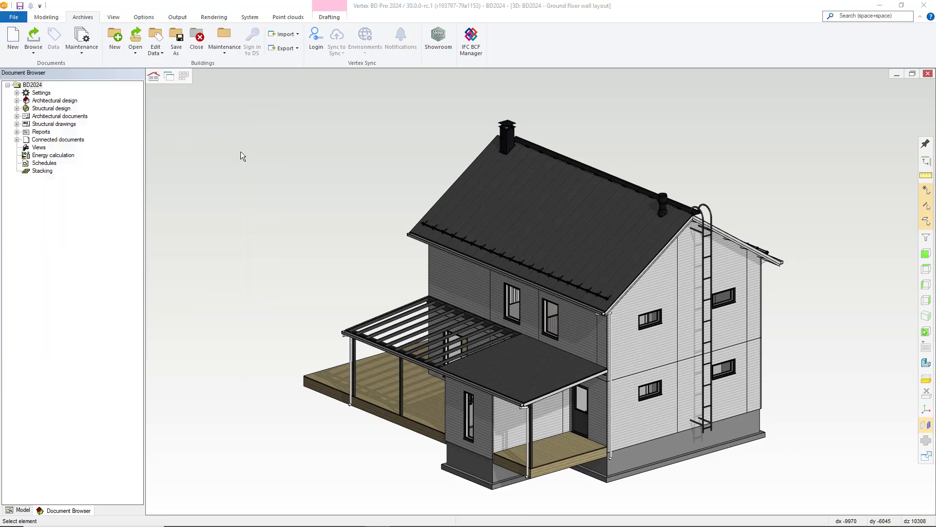
pyautogui.click(285, 48)
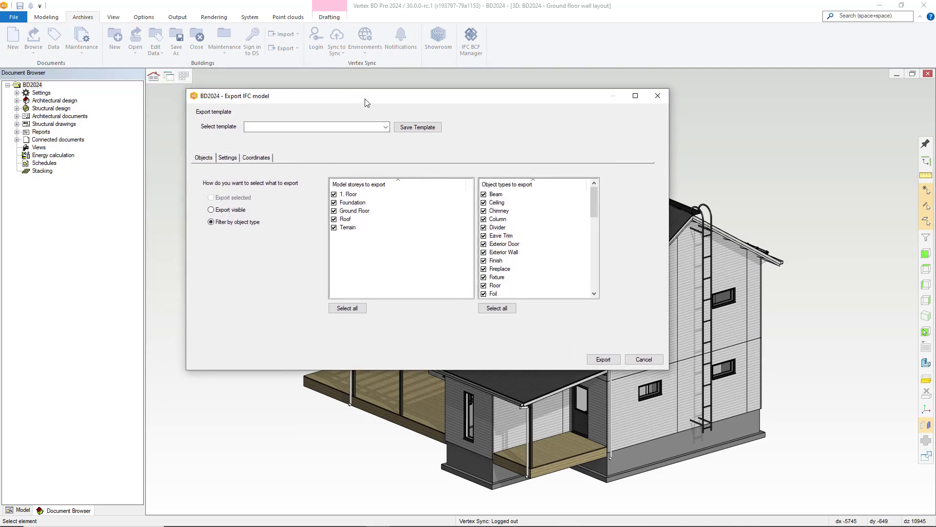
pyautogui.moveTo(286, 207)
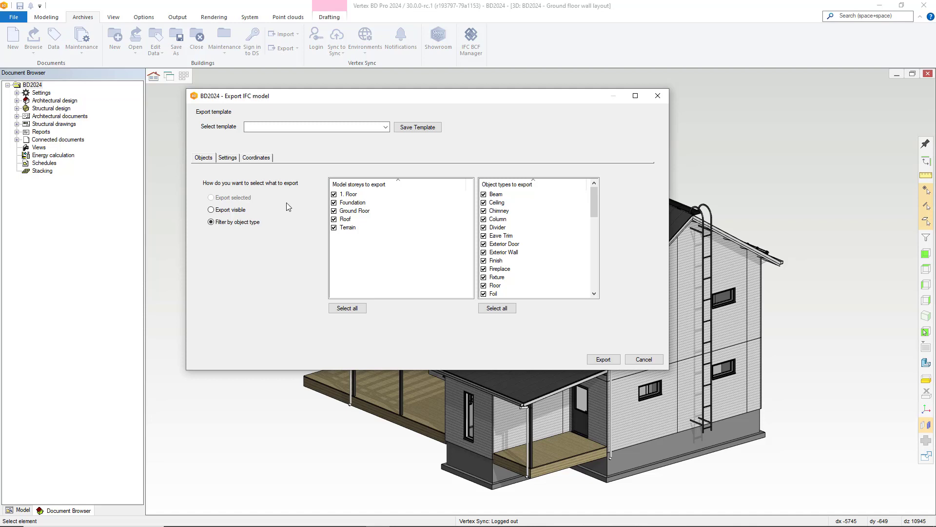
pyautogui.moveTo(276, 265)
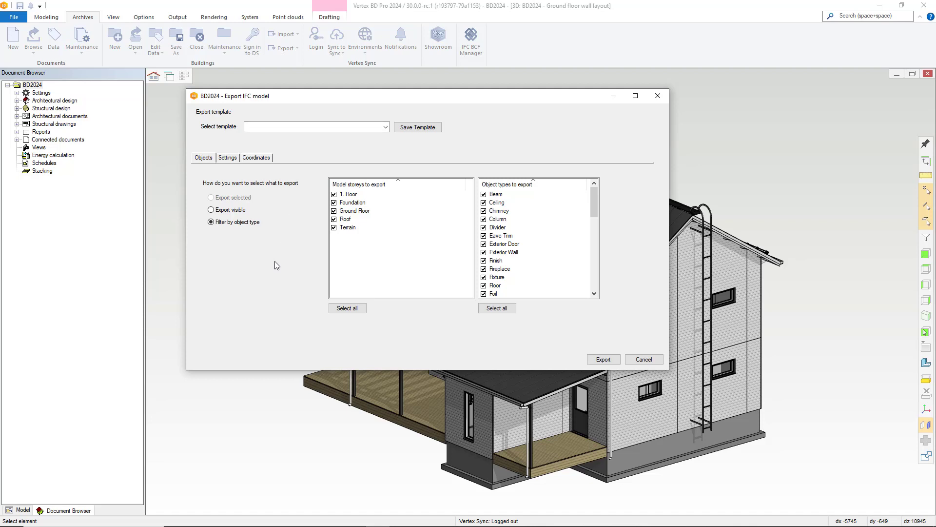
pyautogui.moveTo(310, 209)
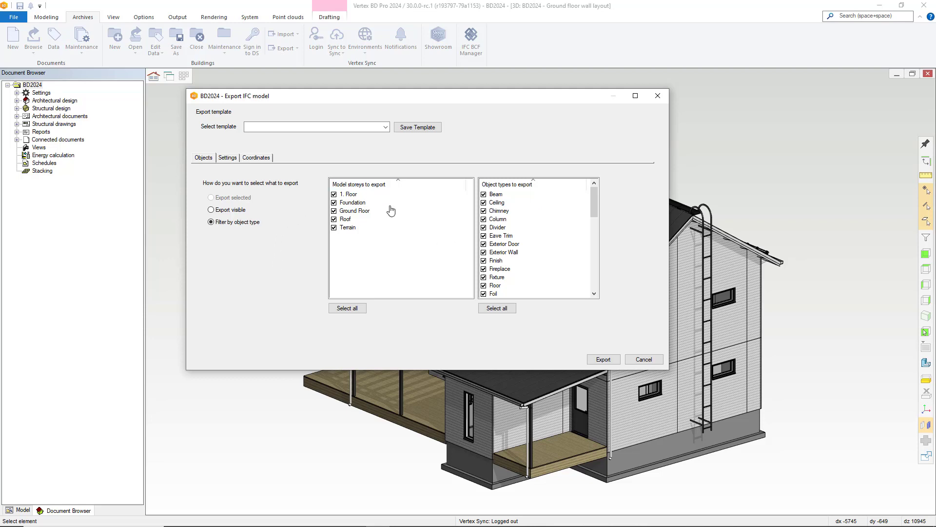
pyautogui.moveTo(519, 224)
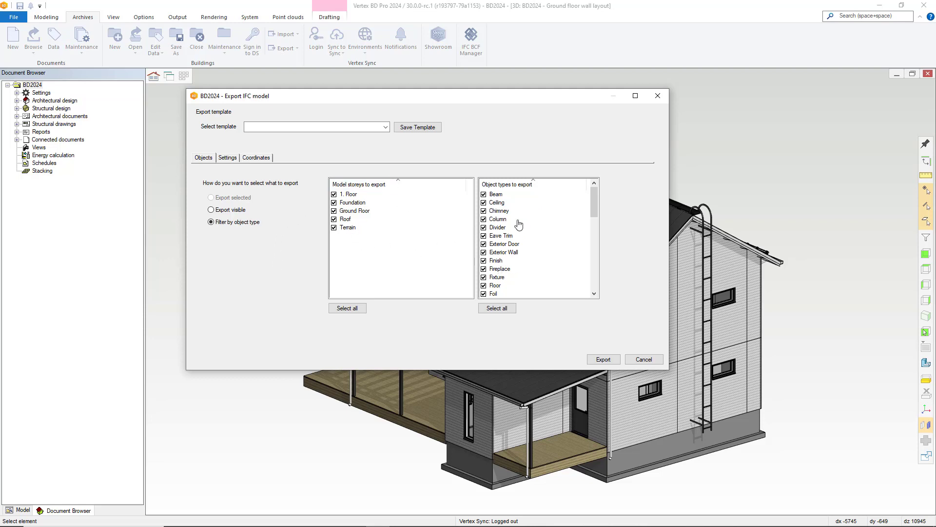
pyautogui.moveTo(243, 159)
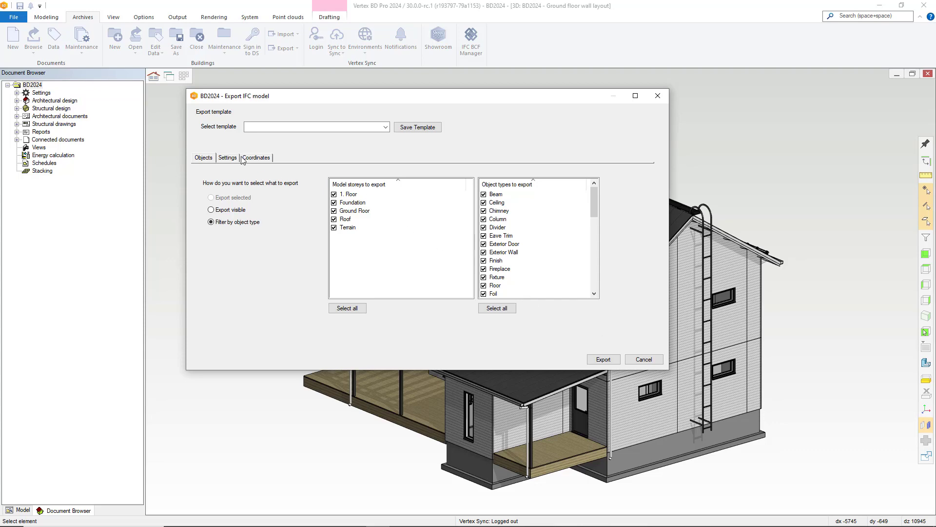
# Keep the destination as the building IFC folder and version IFC4x3, then review the Coordinates options
pyautogui.click(227, 157)
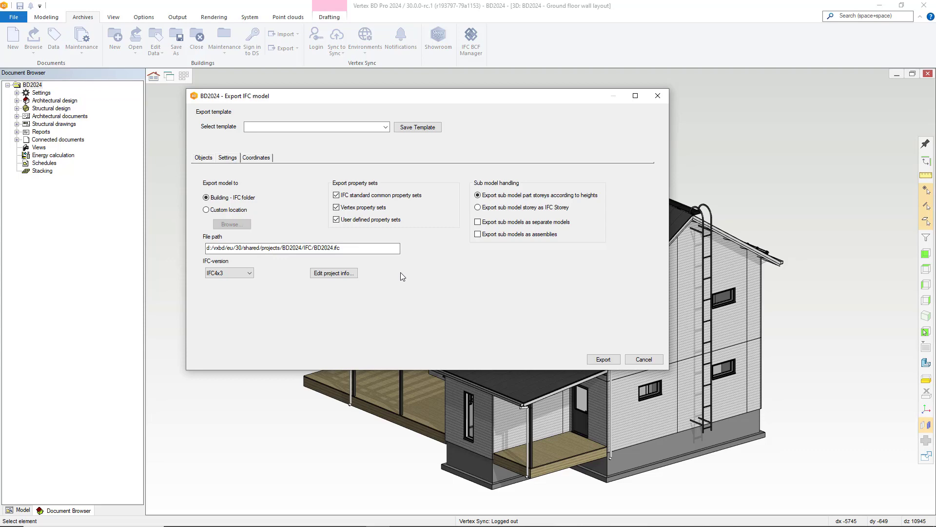
pyautogui.click(323, 247)
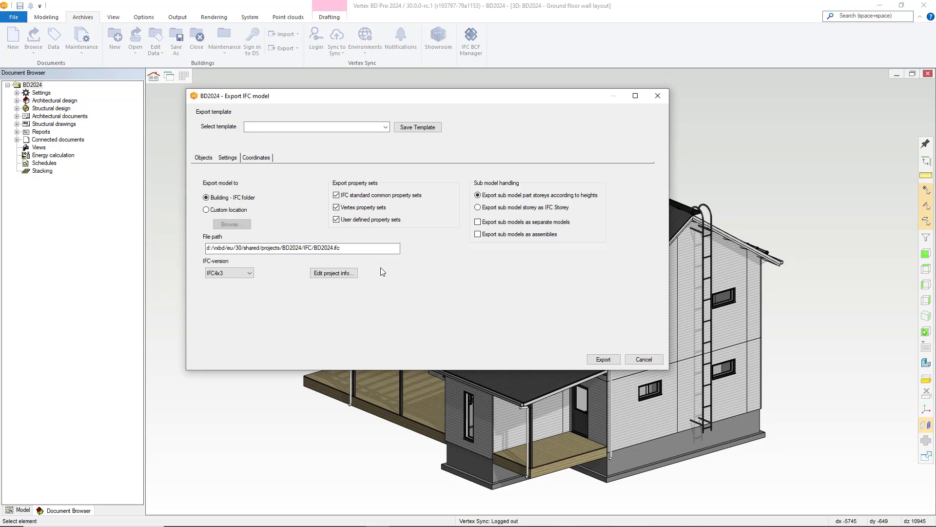
pyautogui.click(206, 210)
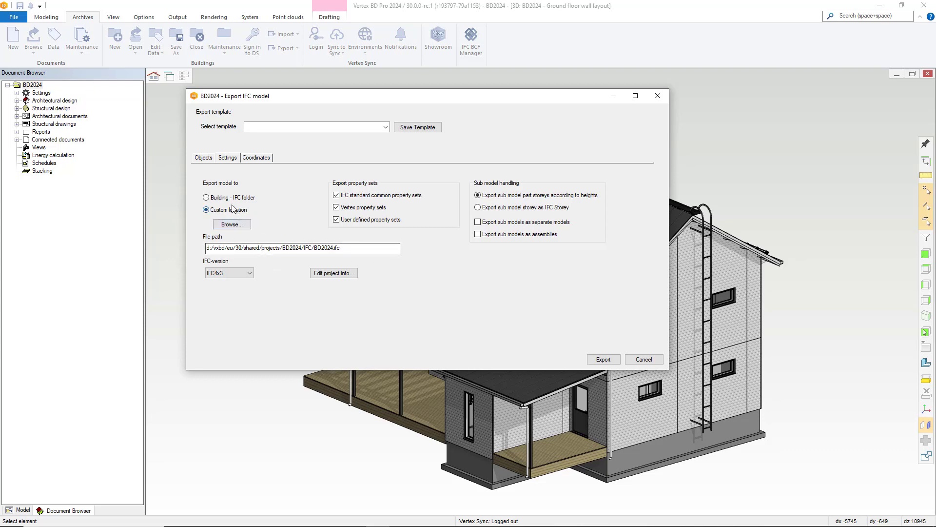
pyautogui.click(206, 197)
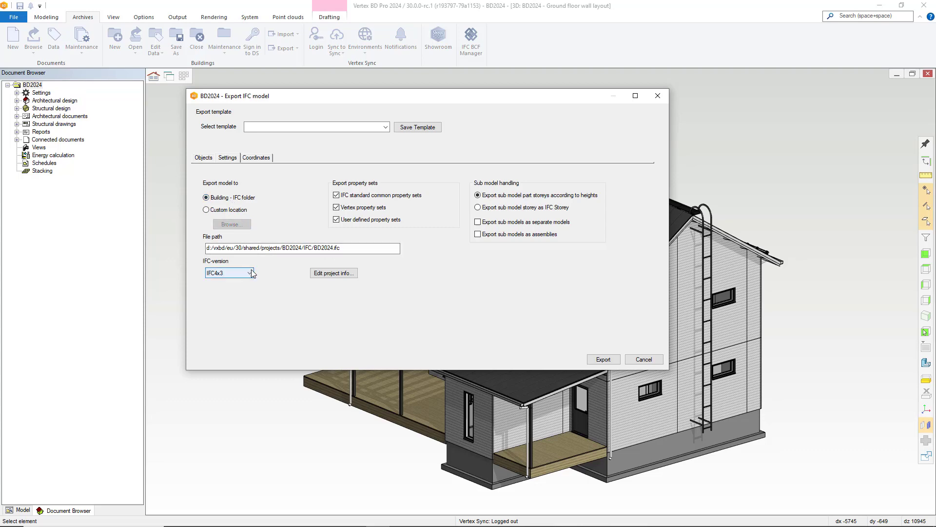
pyautogui.click(249, 273)
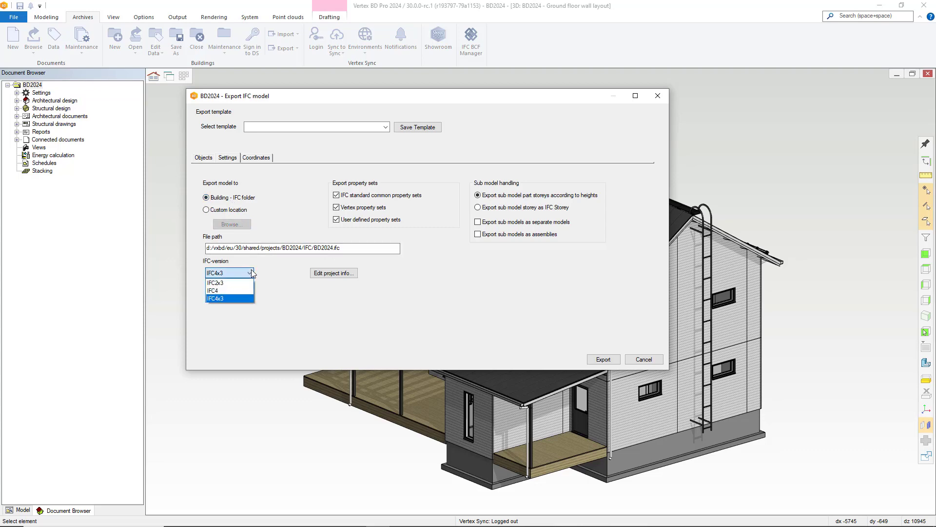
pyautogui.moveTo(247, 299)
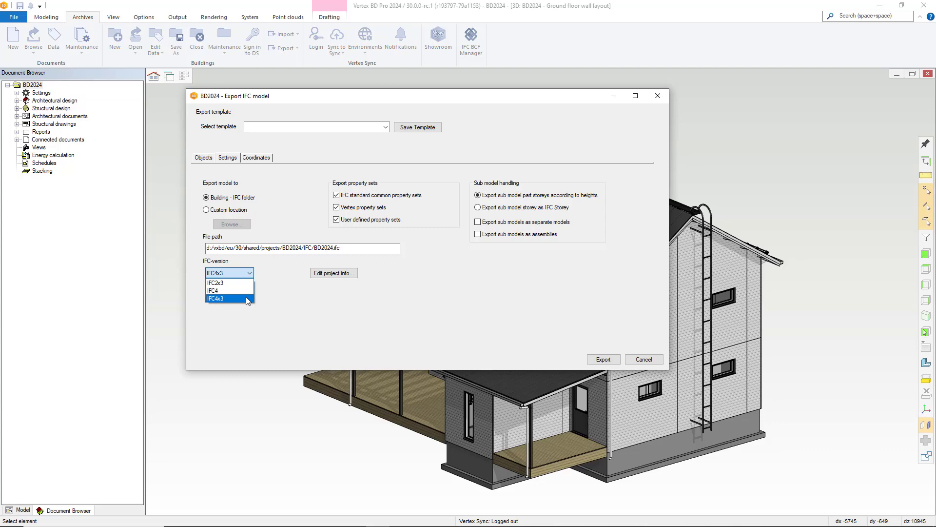
pyautogui.click(229, 298)
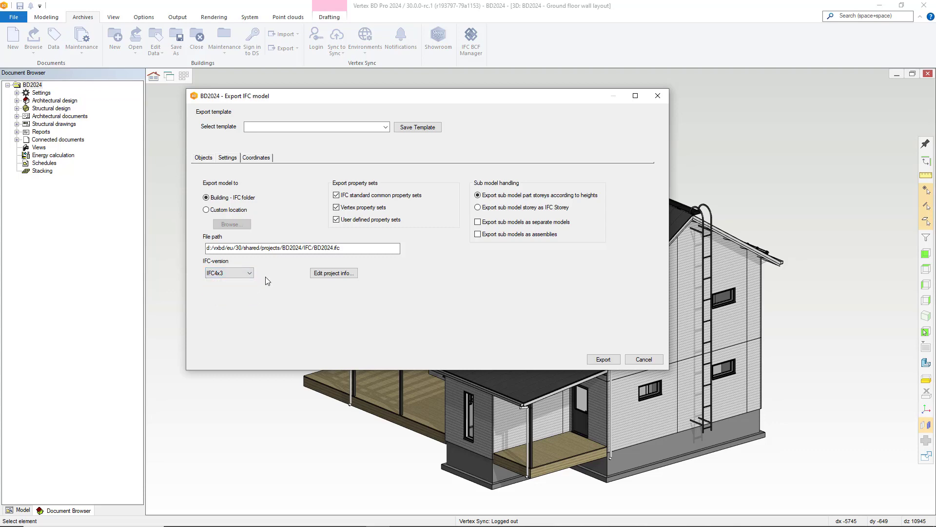
pyautogui.click(255, 157)
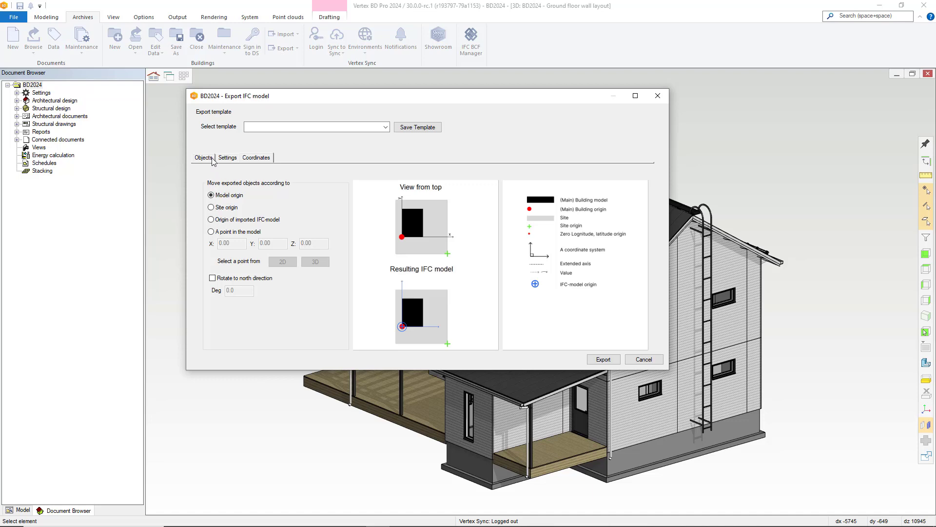
# Export BD2024 to BD2024.ifc in the building's IFC folder from the Objects tab
pyautogui.click(227, 158)
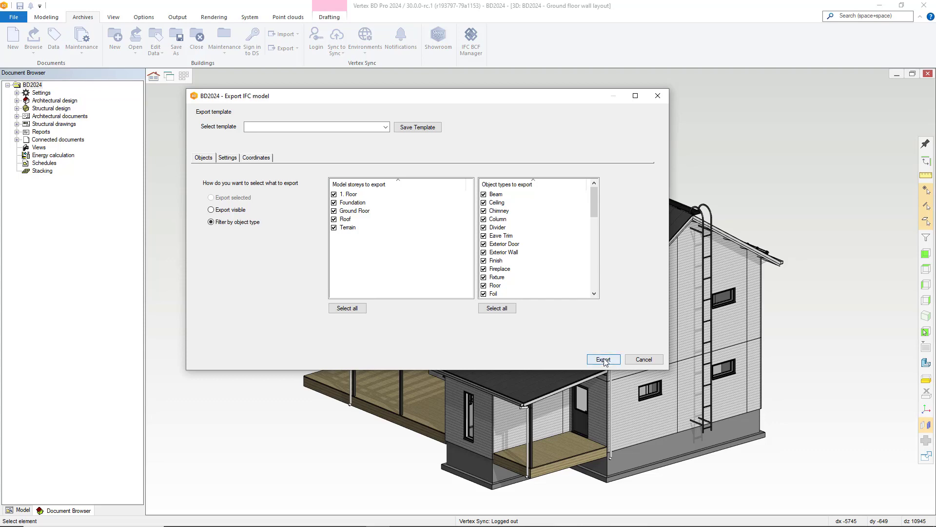
pyautogui.click(602, 359)
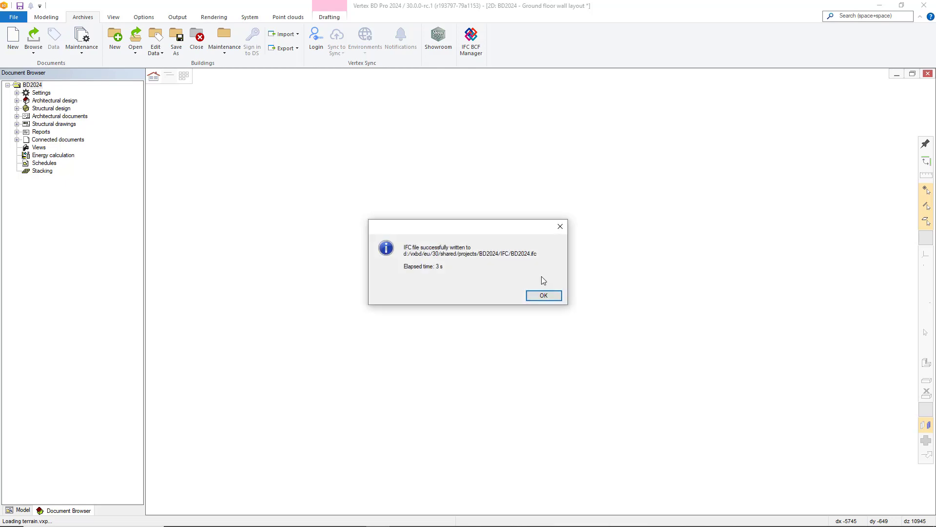
# Acknowledge the export and bring up the actions for BD2024.ifc under Exported IFC files
pyautogui.click(543, 294)
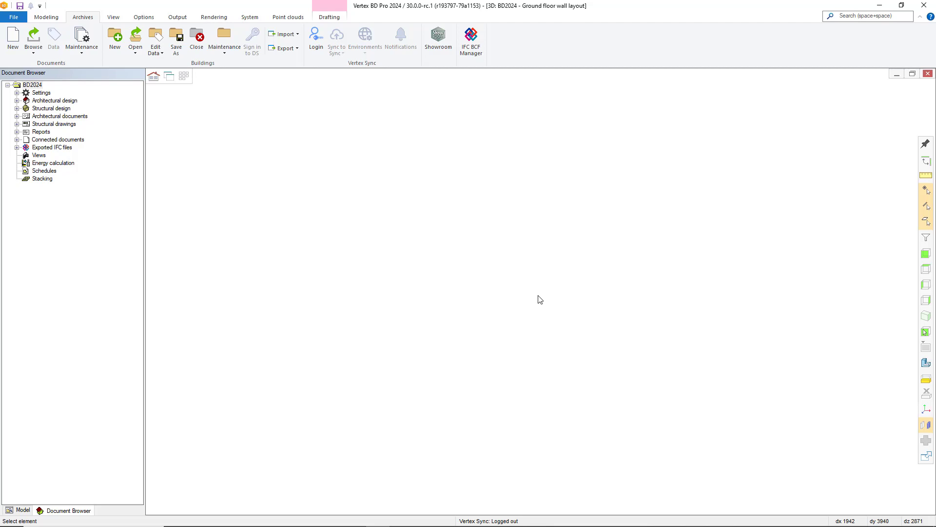
pyautogui.moveTo(401, 272)
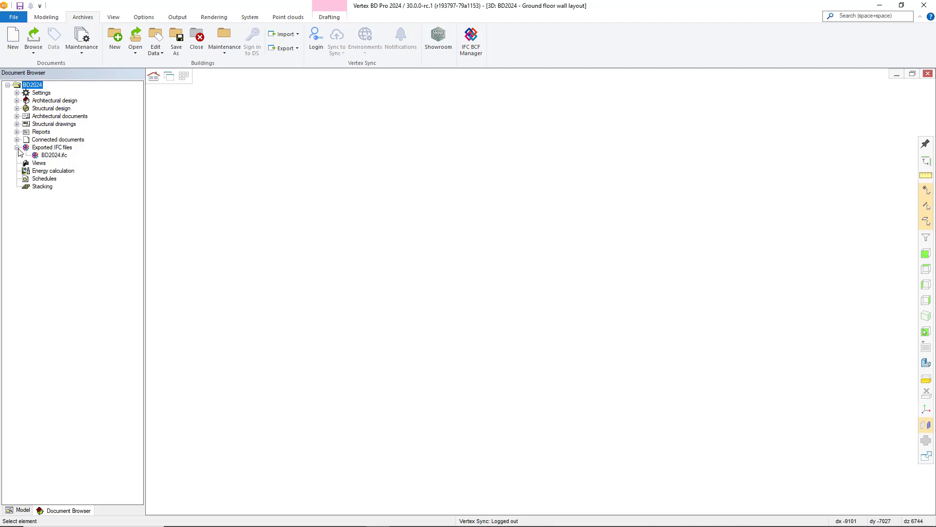
pyautogui.rightClick(53, 155)
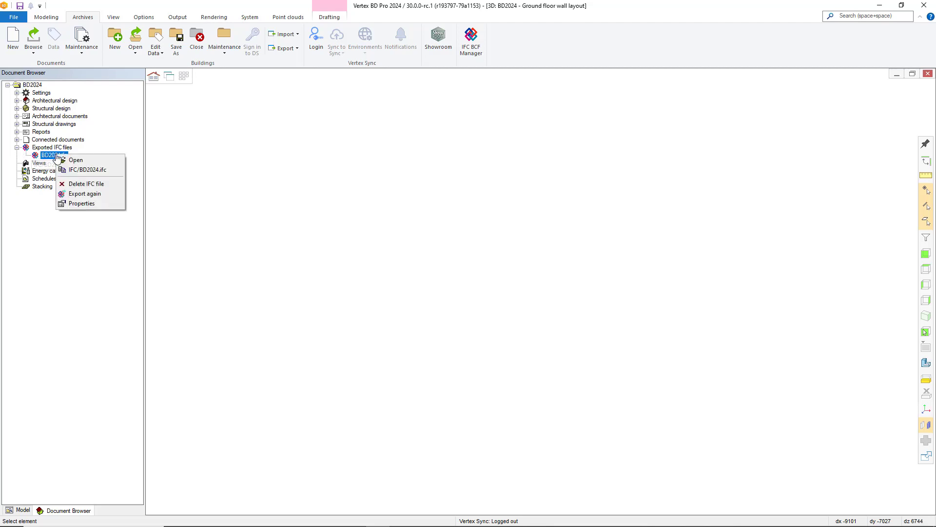
pyautogui.click(75, 159)
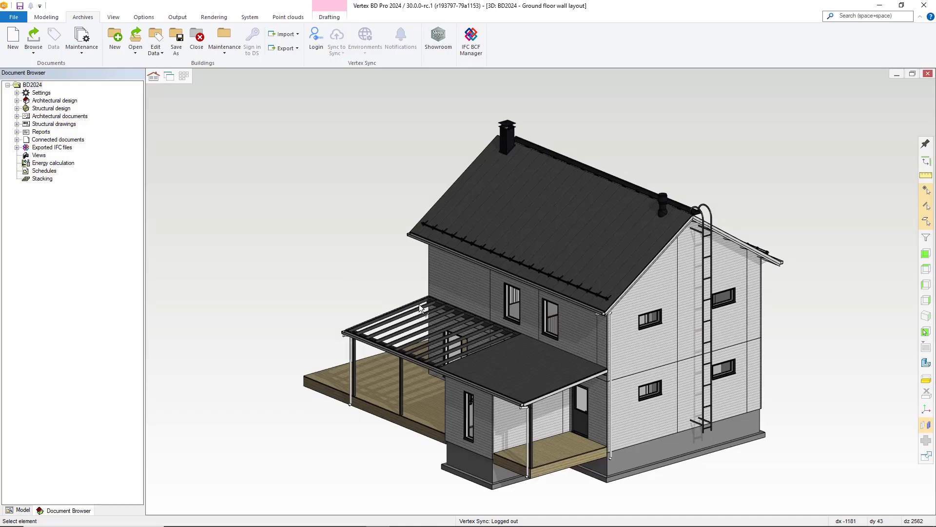
pyautogui.moveTo(453, 292)
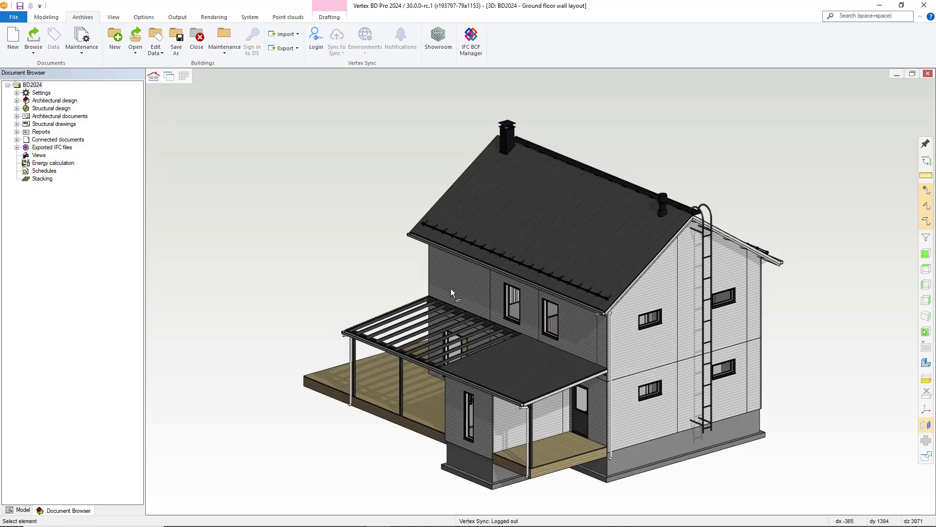
# Select the wall panels in the 3D view and show their context commands
pyautogui.click(459, 284)
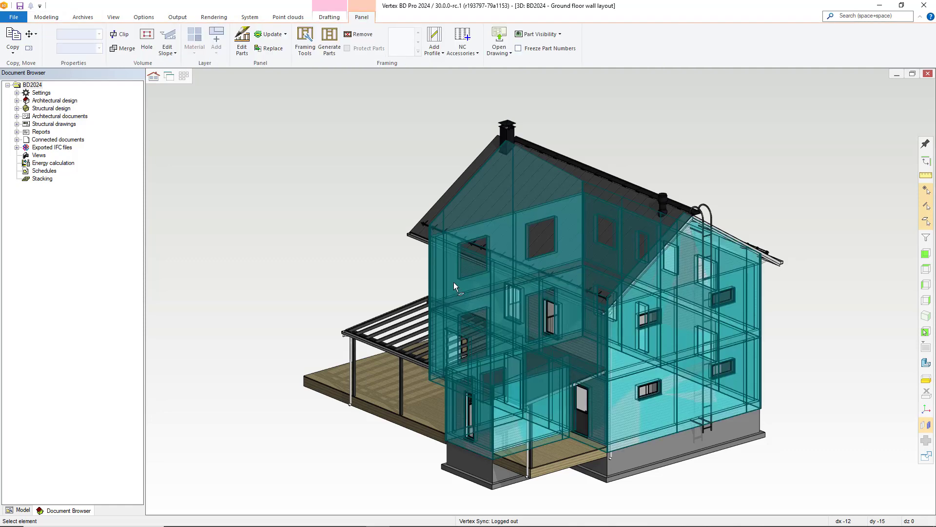
pyautogui.rightClick(454, 286)
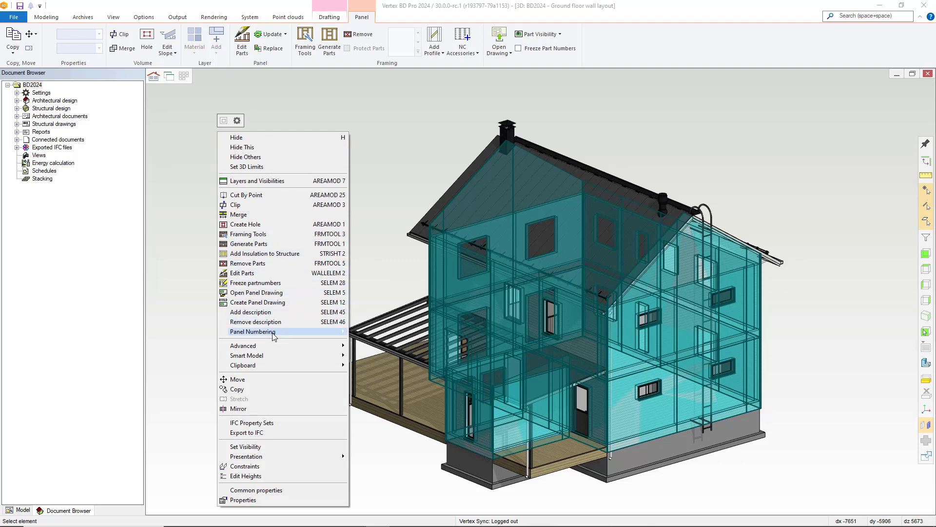
pyautogui.moveTo(254, 432)
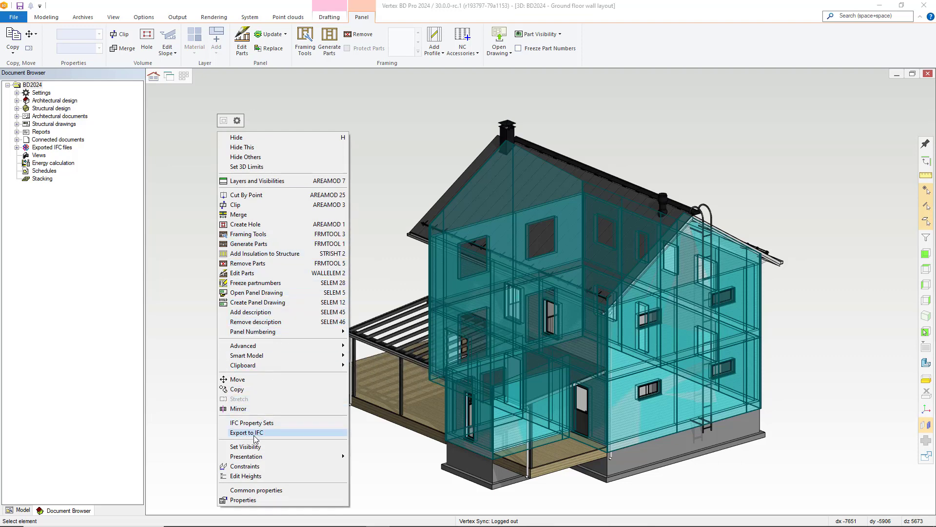
# Export the selected walls to BD2024_SELECTED.ifc via the Settings file path
pyautogui.click(246, 432)
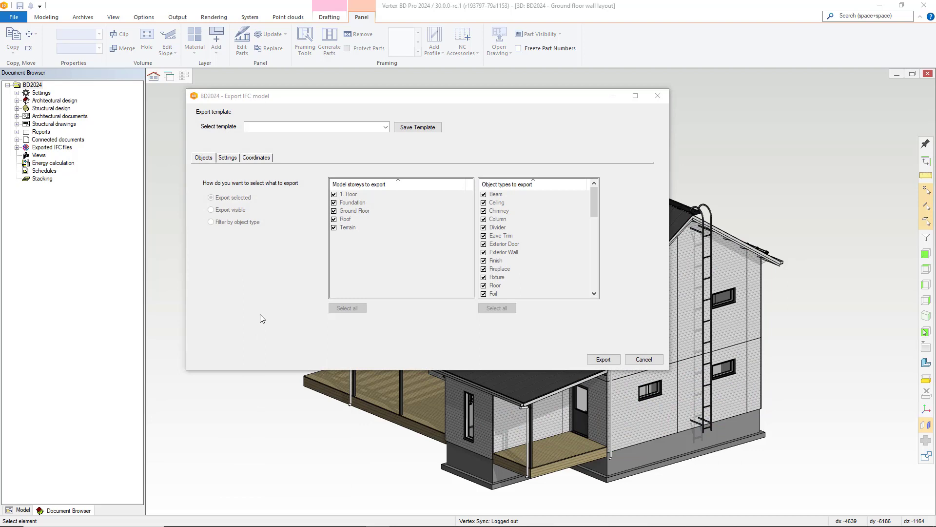
pyautogui.moveTo(261, 232)
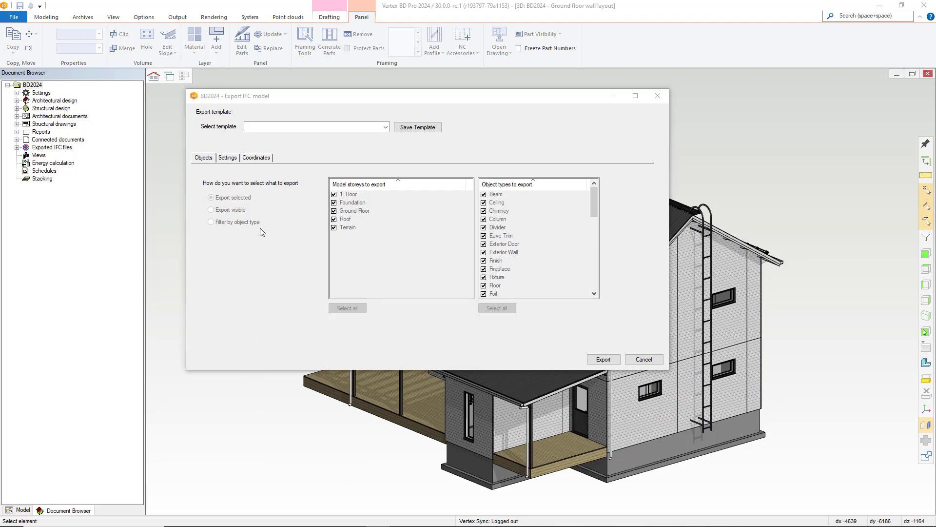
pyautogui.moveTo(312, 225)
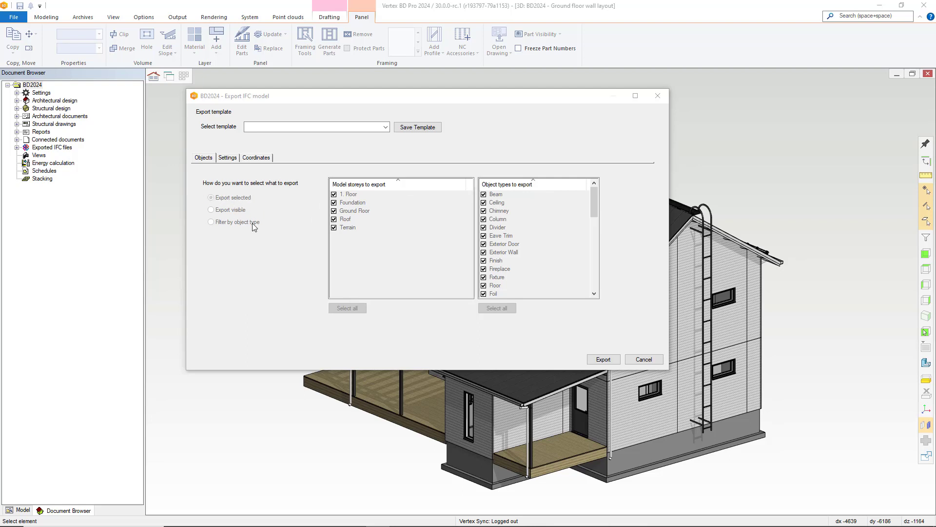
pyautogui.moveTo(233, 164)
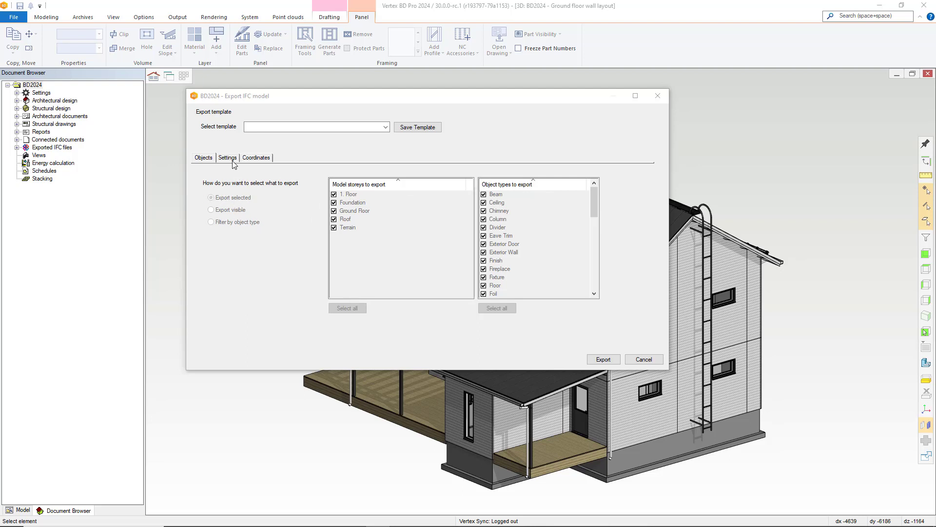
pyautogui.click(227, 158)
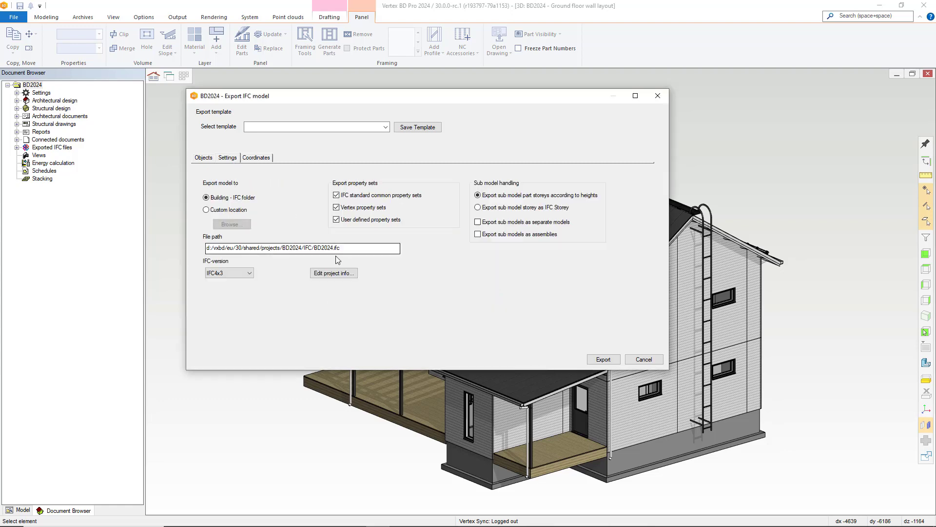
pyautogui.click(334, 247)
pyautogui.write('_SELECTED')
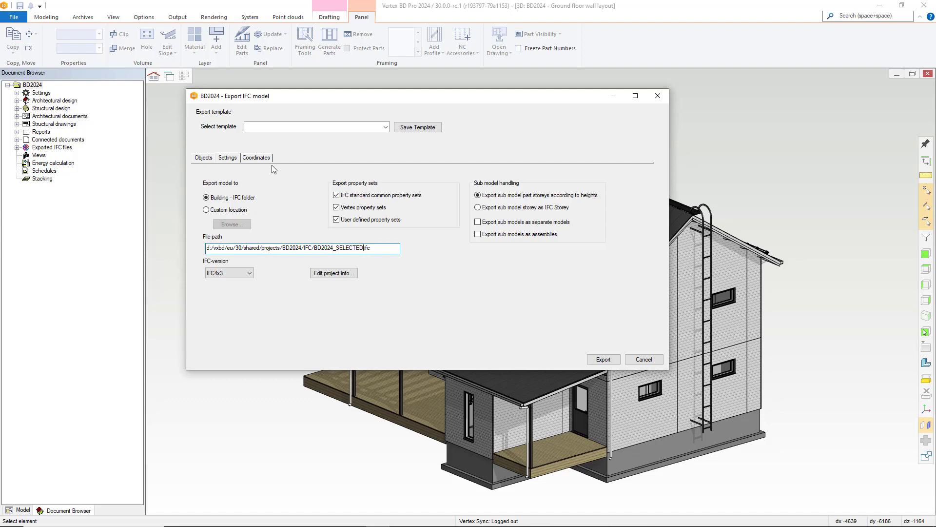
pyautogui.click(602, 358)
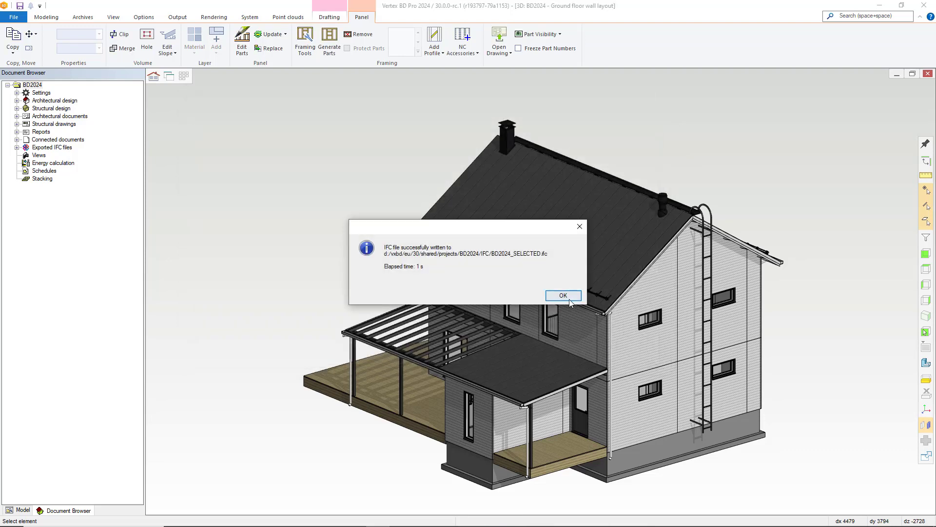
# Dismiss the message and view the properties of BD2024_SELECTED.ifc under Exported IFC files
pyautogui.click(562, 296)
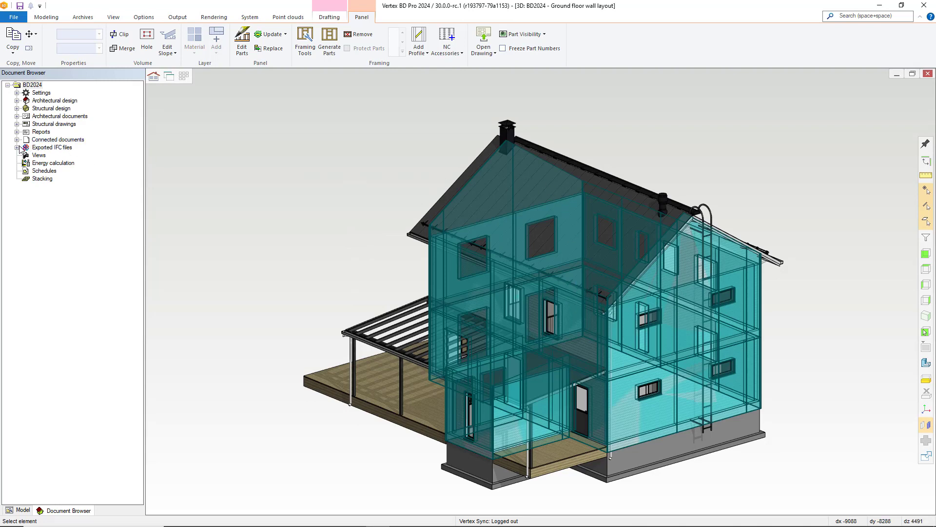
pyautogui.click(18, 147)
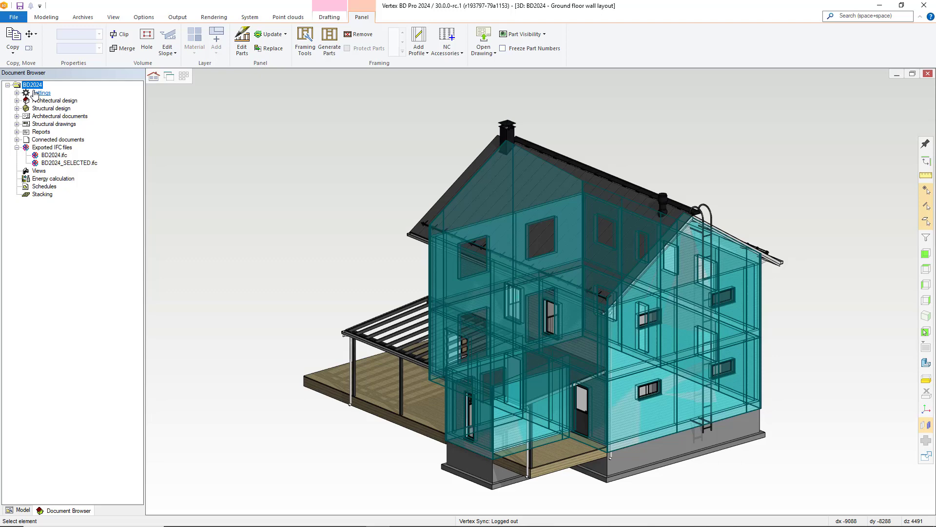
pyautogui.rightClick(68, 163)
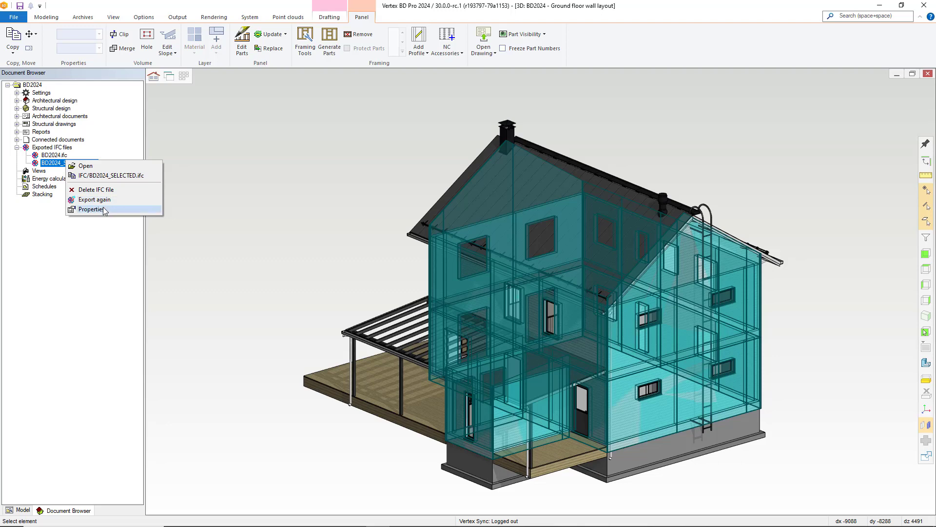
pyautogui.click(90, 209)
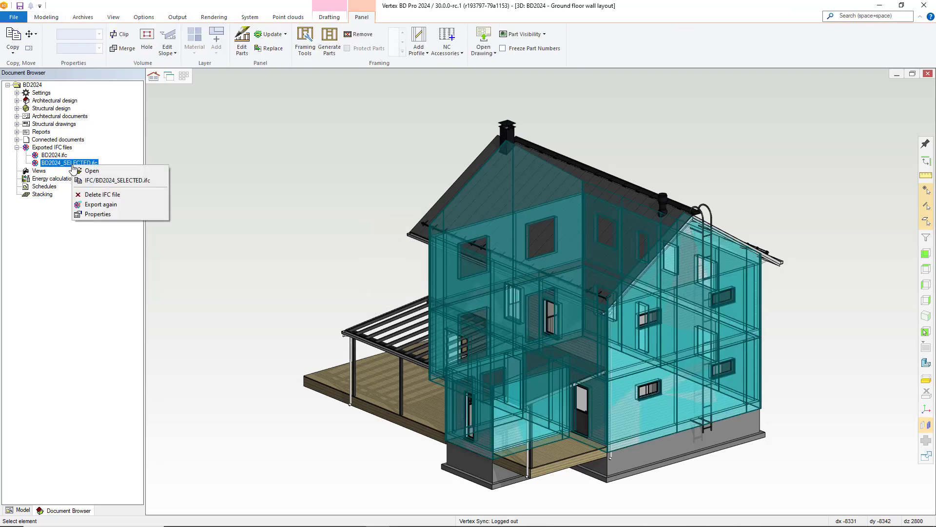
pyautogui.click(91, 170)
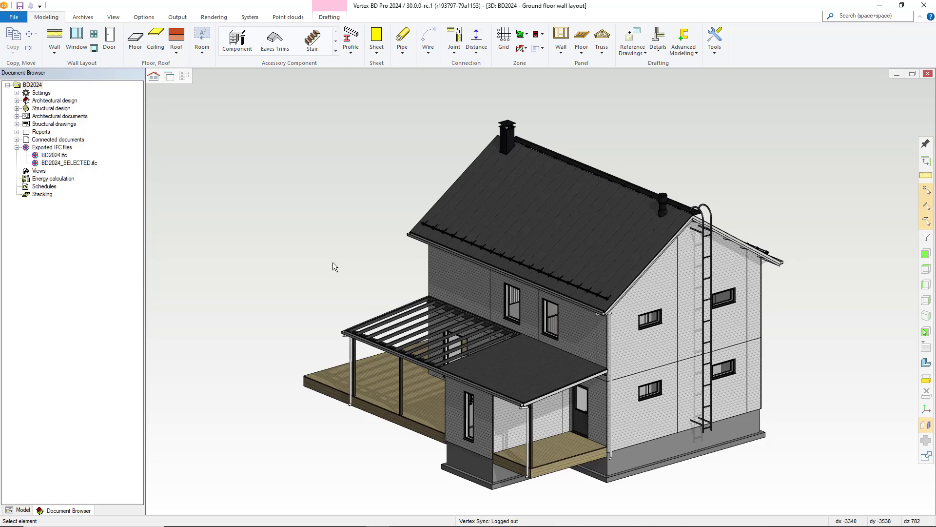
pyautogui.moveTo(299, 254)
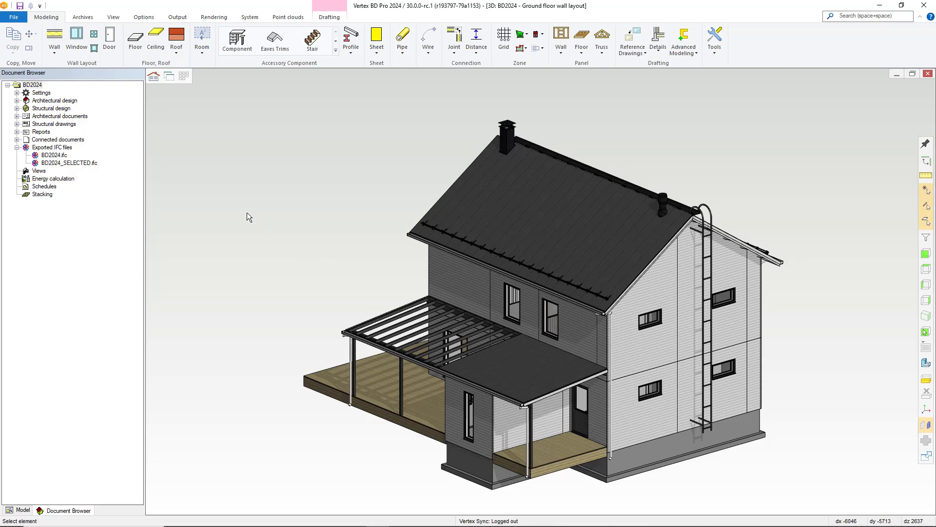
# Re-export BD2024_SELECTED.ifc from its context menu, adding a Sub Models entry
pyautogui.click(69, 163)
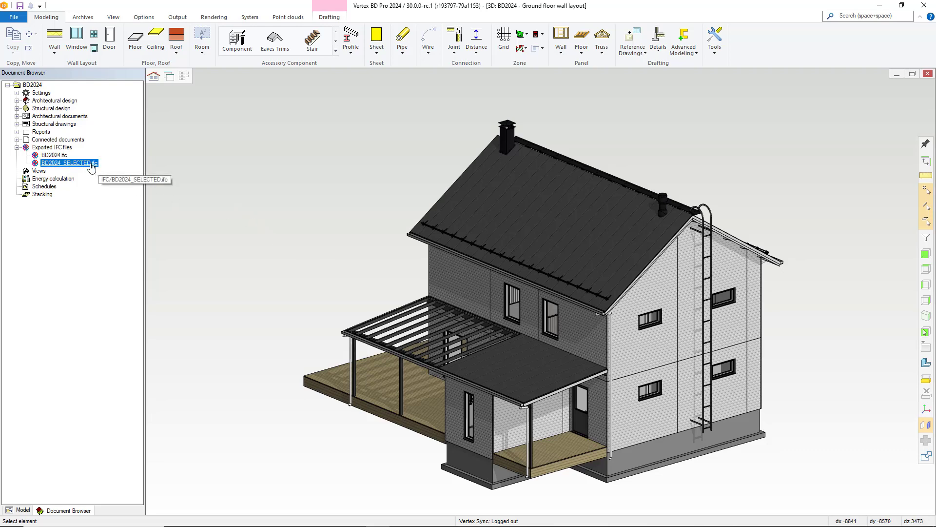
pyautogui.rightClick(67, 163)
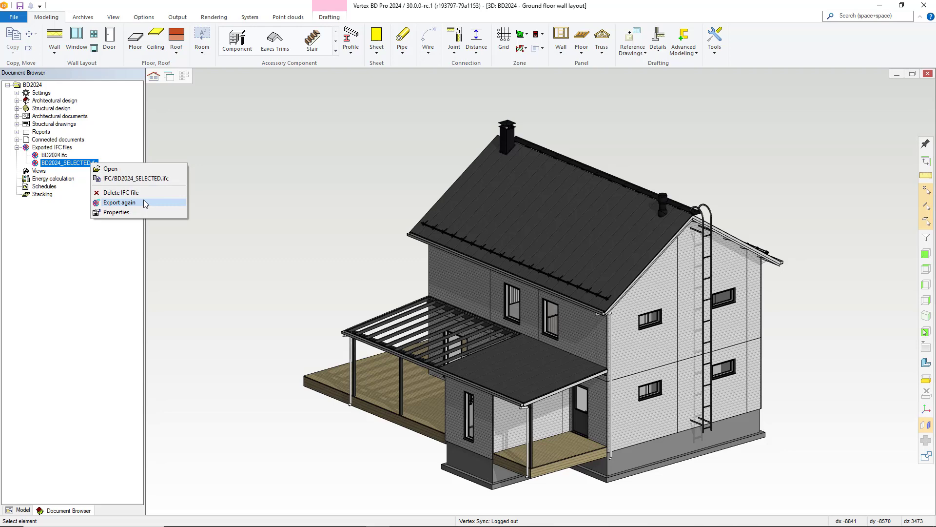
pyautogui.click(119, 202)
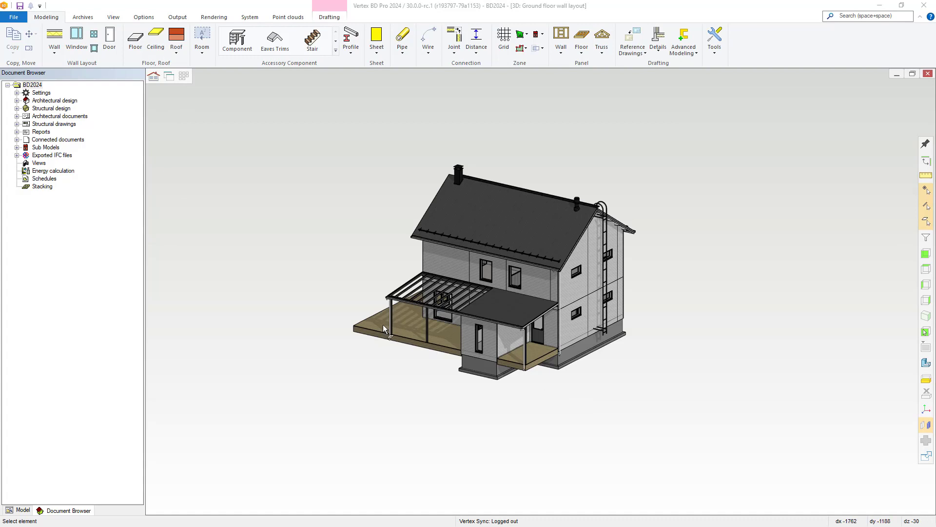
pyautogui.moveTo(377, 328)
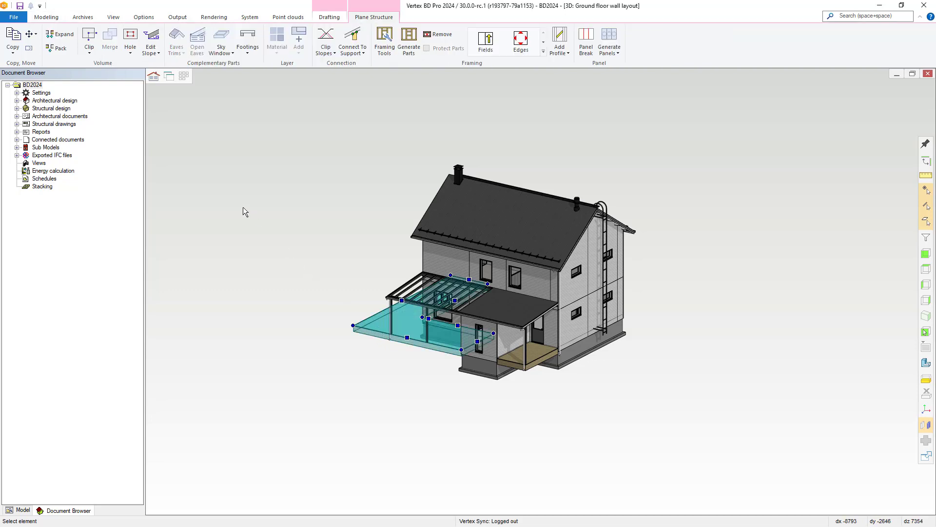
# Show GUID and Author for the terrace part and move the details window aside
pyautogui.rightClick(243, 212)
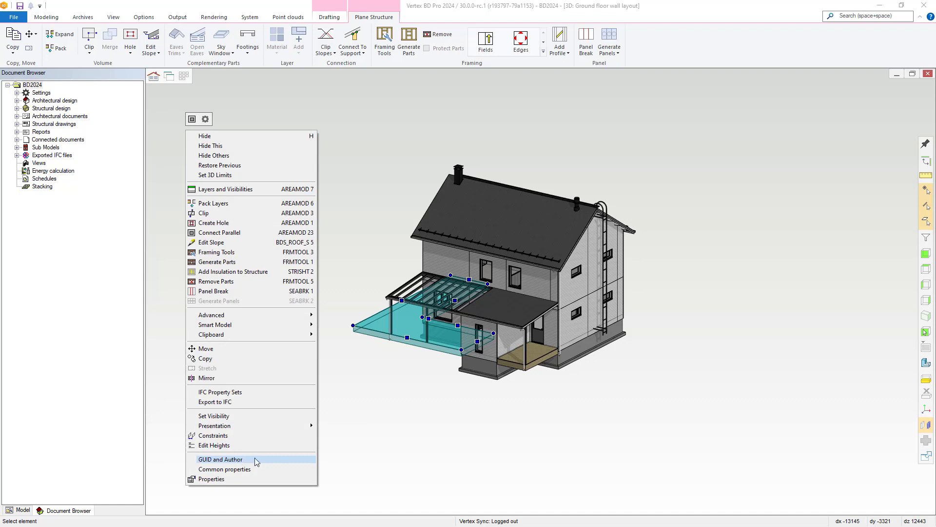
pyautogui.click(220, 458)
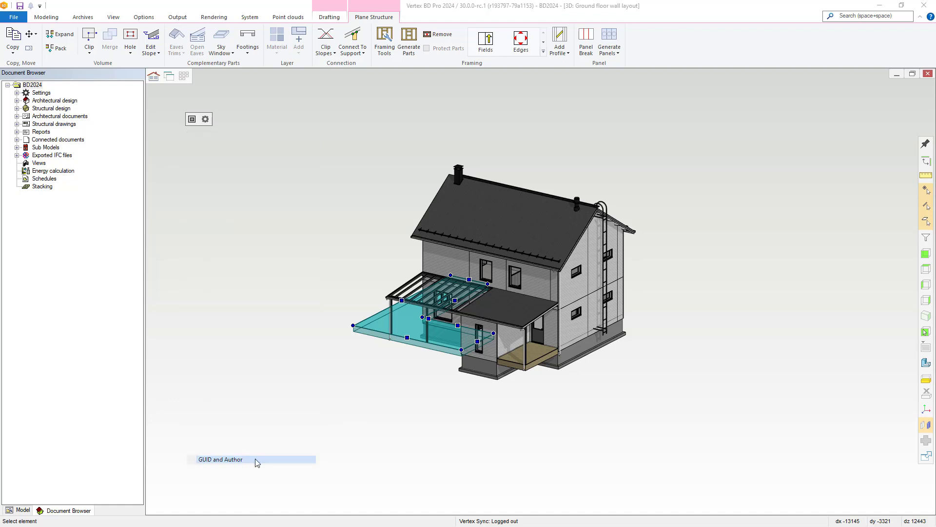
pyautogui.click(220, 459)
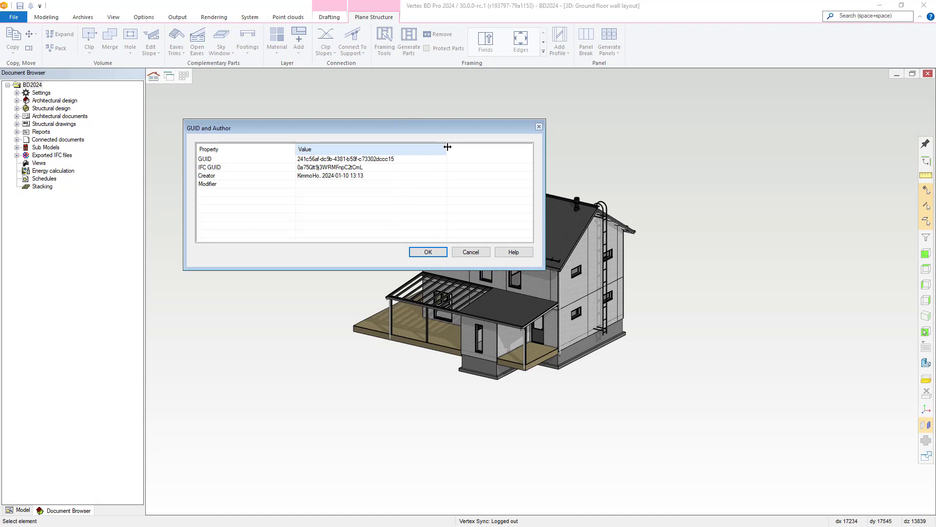
pyautogui.moveTo(358, 127); pyautogui.dragTo(340, 100)
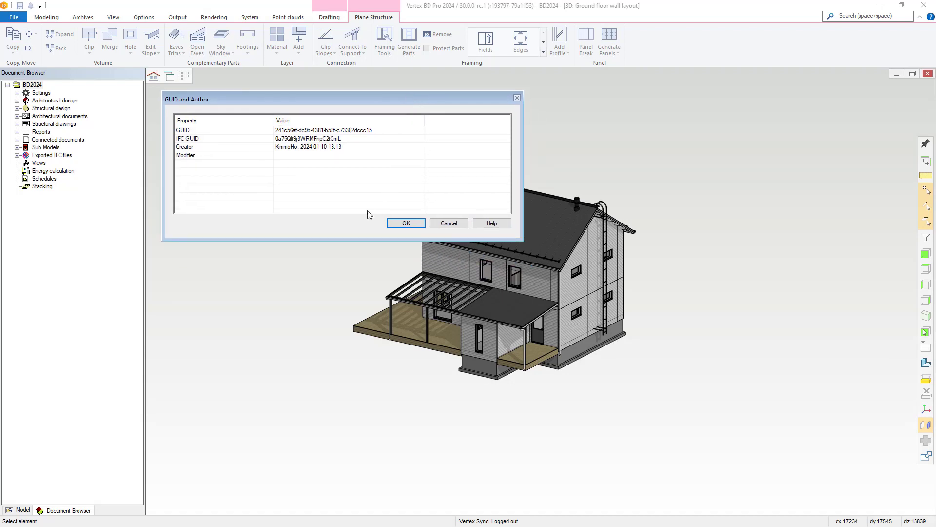
pyautogui.moveTo(351, 222)
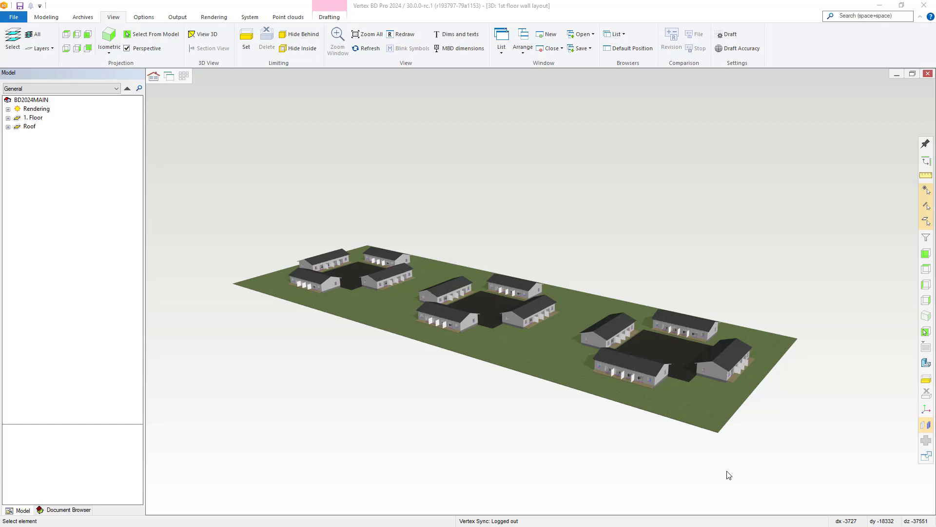
pyautogui.moveTo(692, 251)
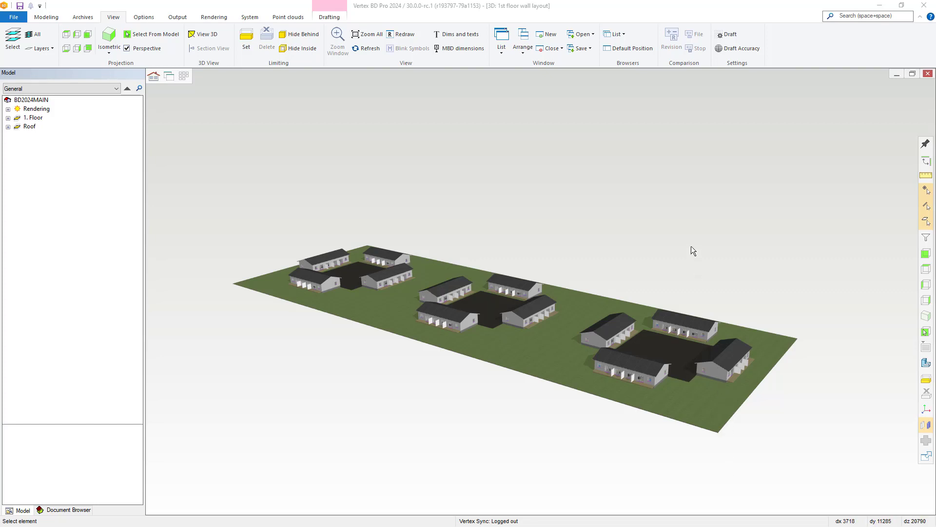
pyautogui.moveTo(682, 218)
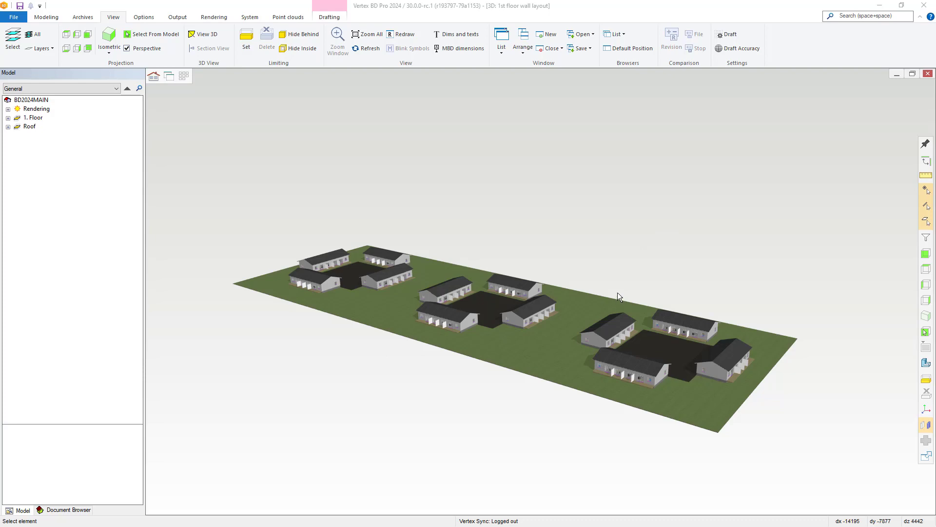
# Start an IFC export and keep sub models exported as separate models in Settings
pyautogui.click(13, 16)
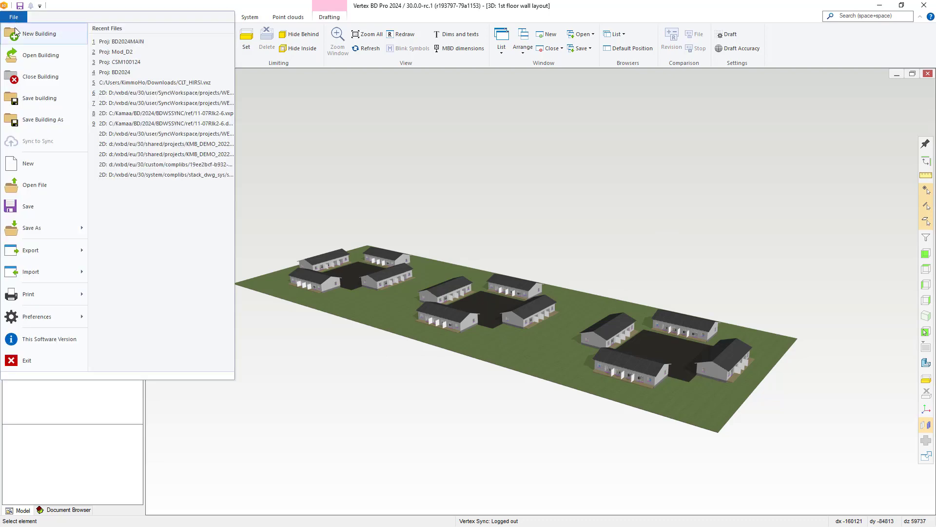
pyautogui.click(30, 249)
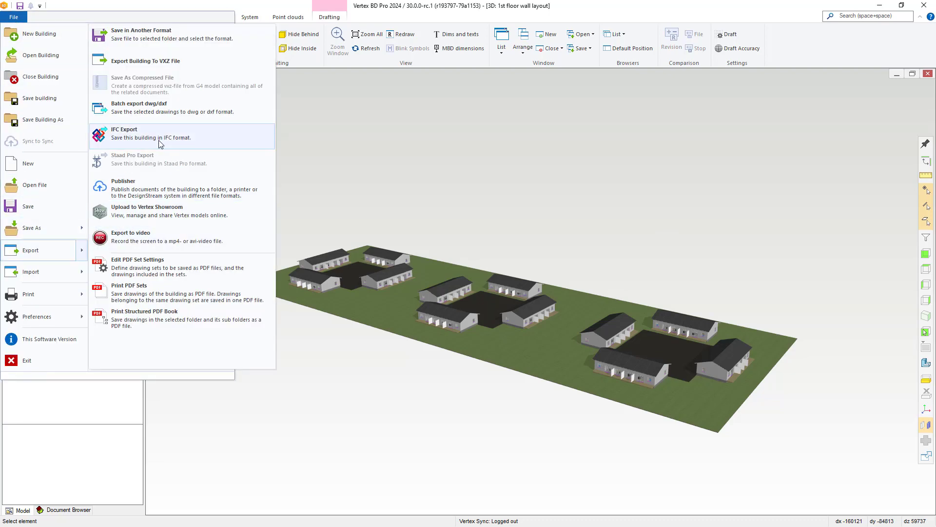
pyautogui.click(150, 133)
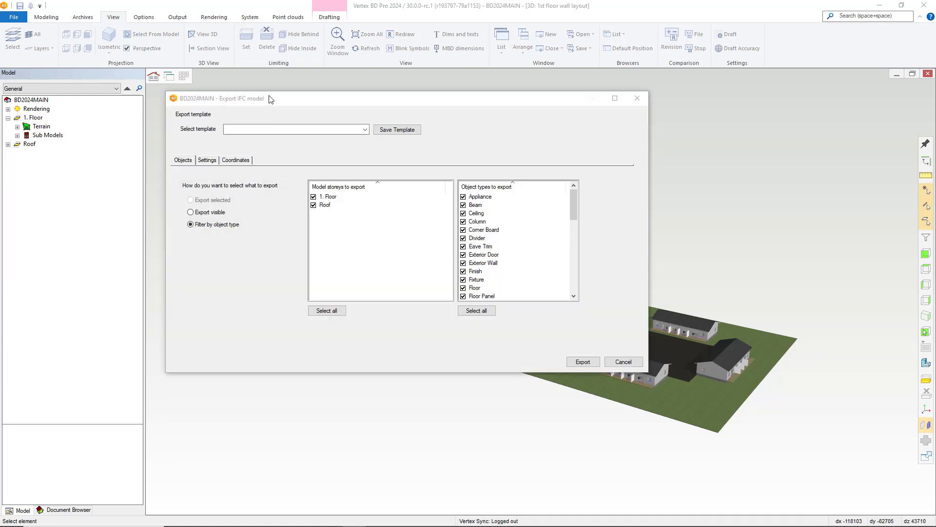
pyautogui.click(207, 157)
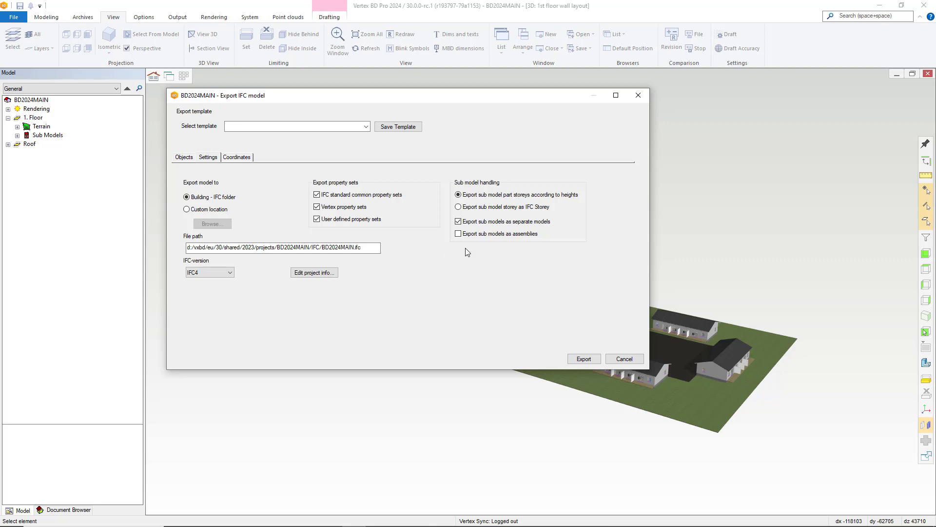
pyautogui.click(459, 221)
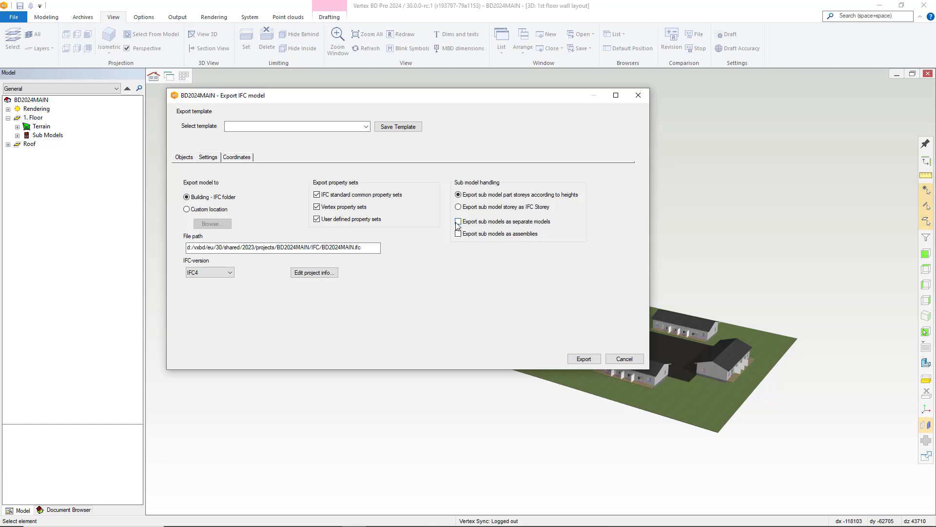
pyautogui.click(459, 221)
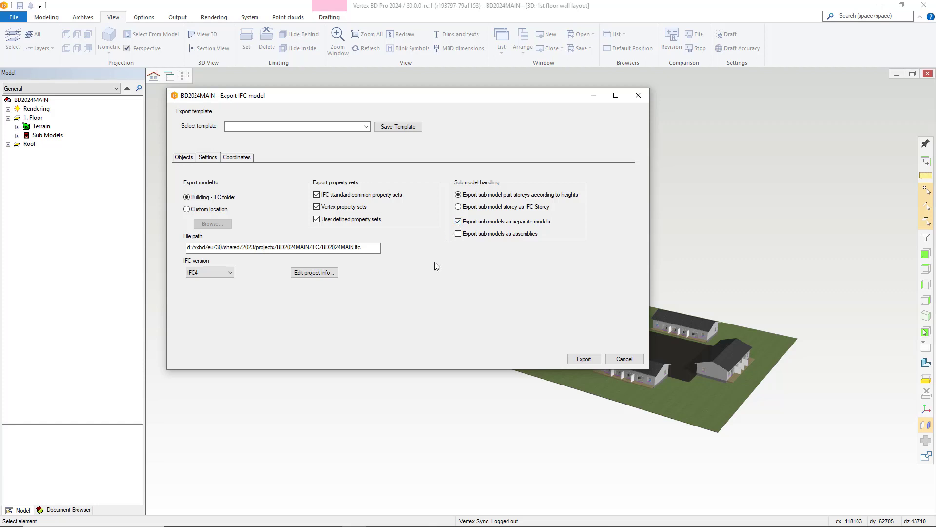
pyautogui.moveTo(232, 172)
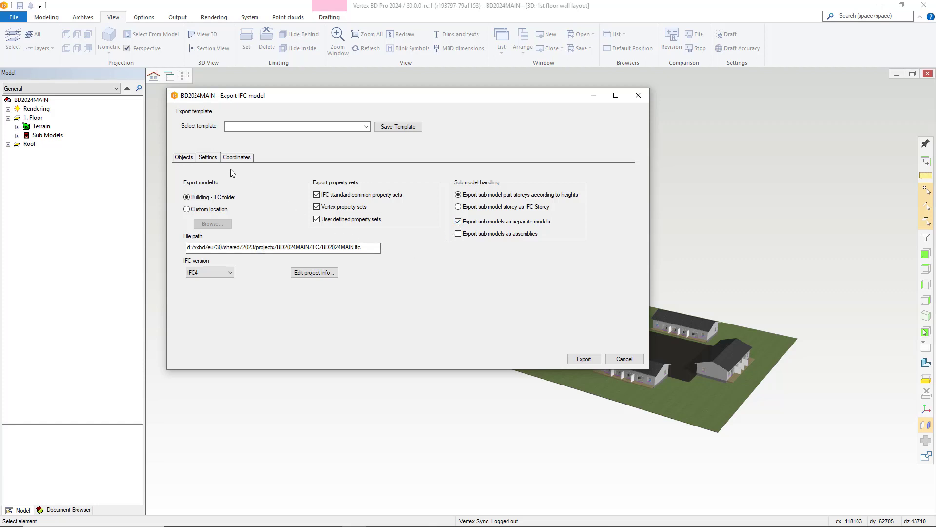
# Keep all storeys and object types checked and export BD2024MAIN to BD2024MAIN.ifc
pyautogui.click(183, 157)
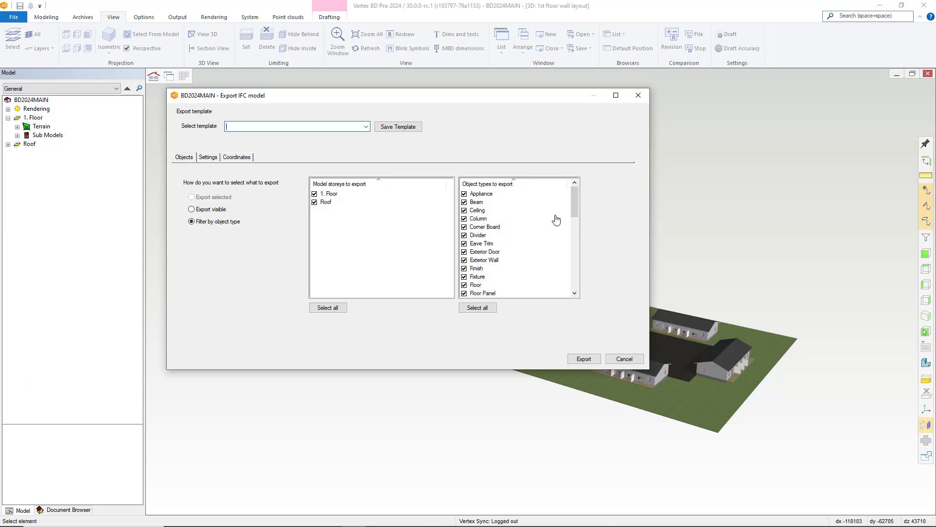
pyautogui.scroll(-3)
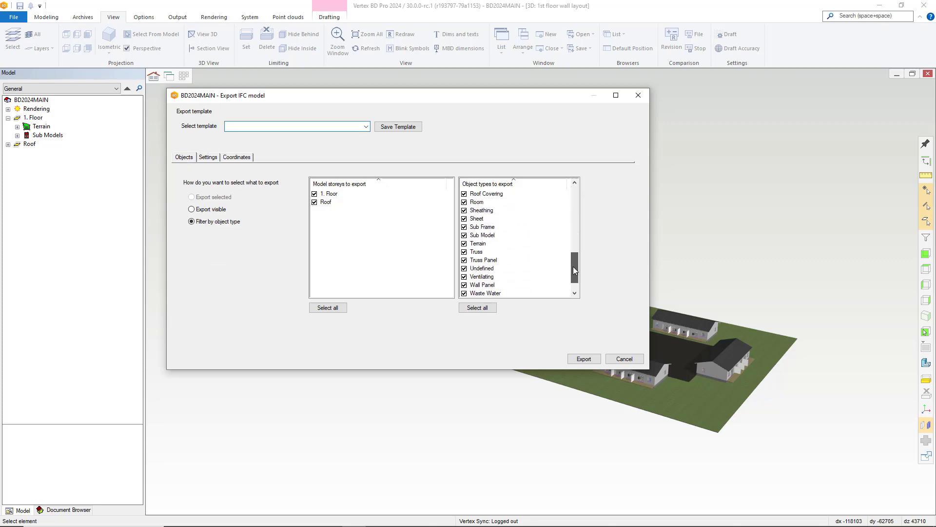
pyautogui.click(464, 227)
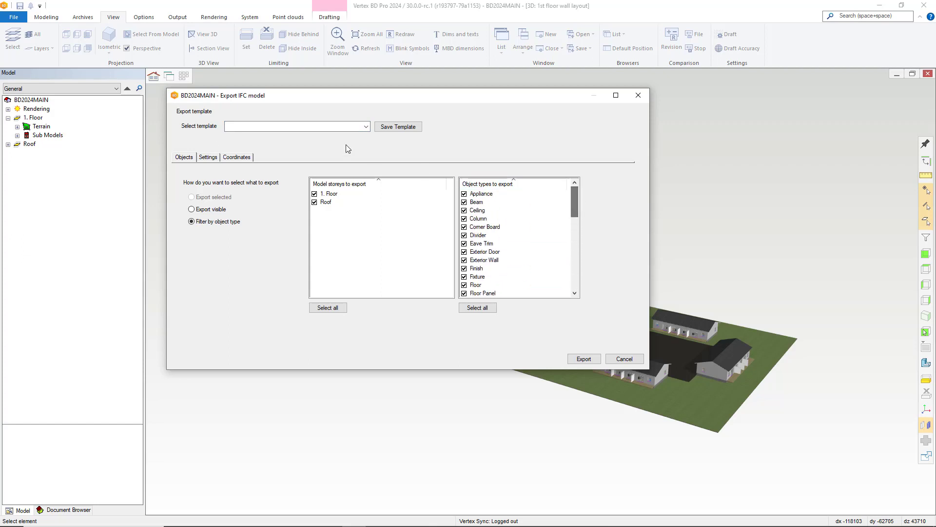
pyautogui.click(207, 157)
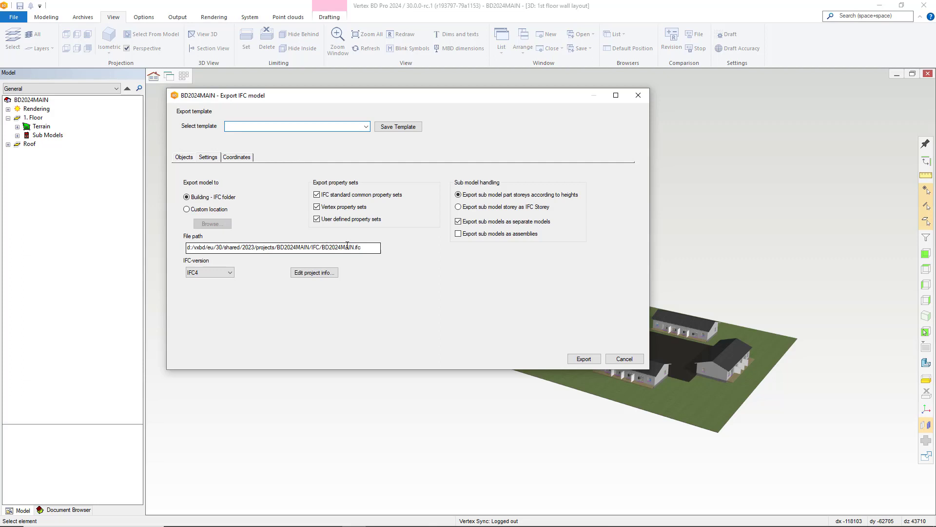
pyautogui.click(184, 156)
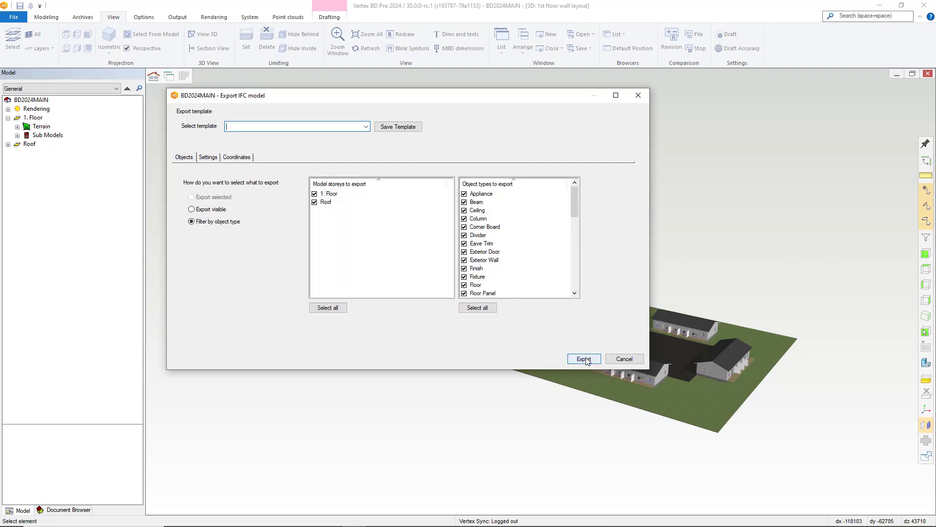
pyautogui.click(583, 359)
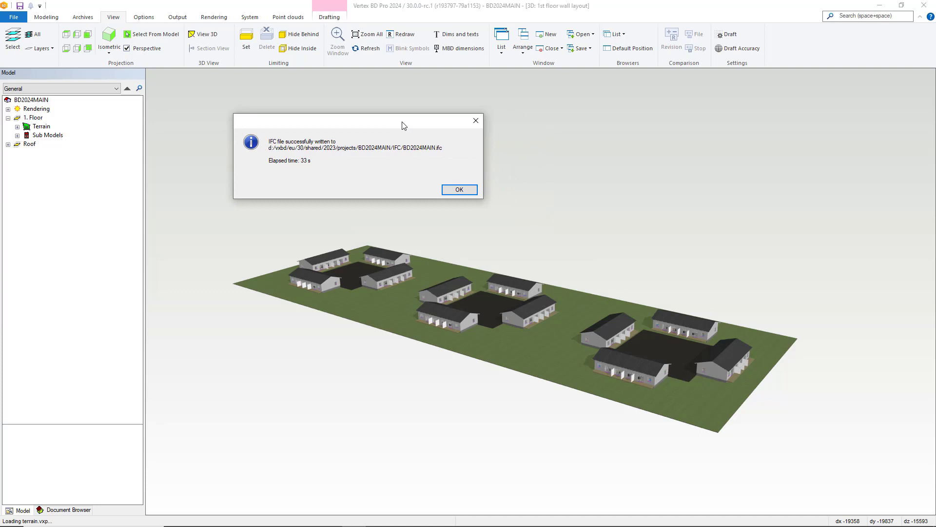
pyautogui.moveTo(423, 151)
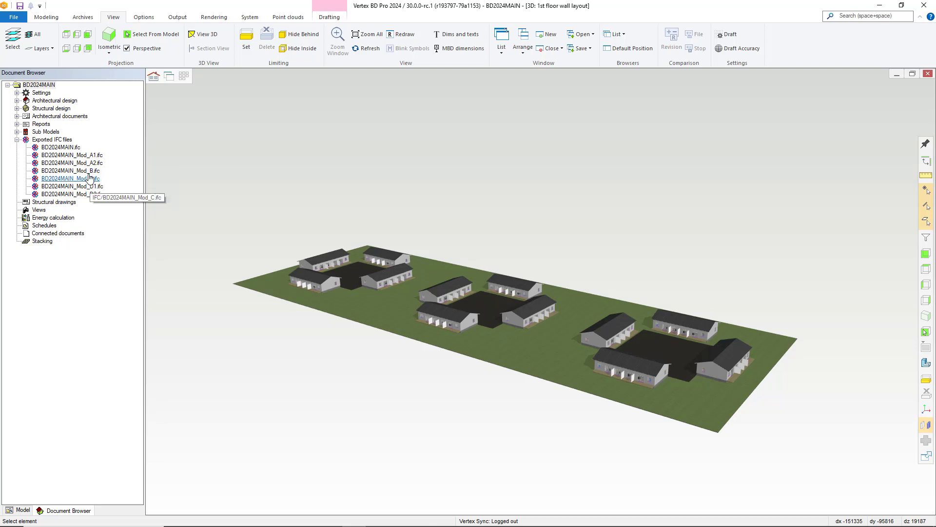
# Bring up the actions for the exported BD2024MAIN.ifc file in the Document Browser
pyautogui.rightClick(57, 148)
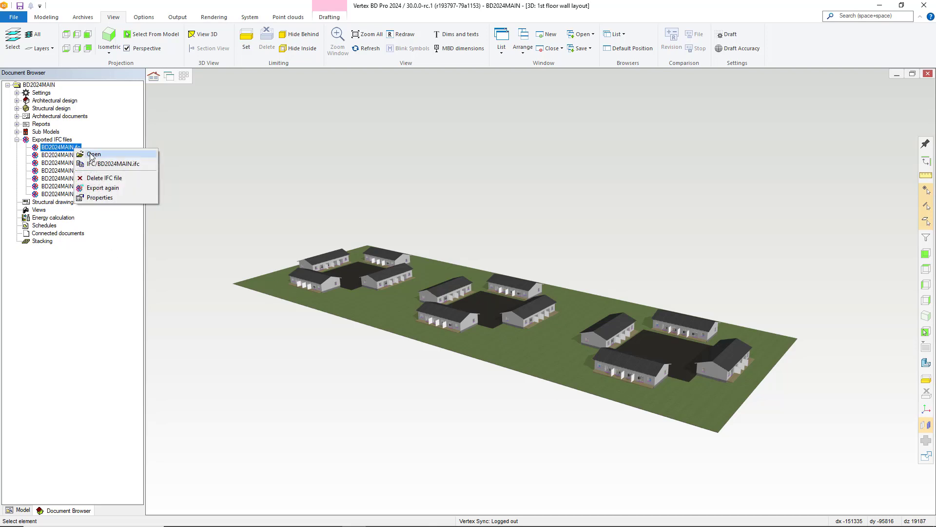
# View BD2024MAIN.ifc with its three housing clusters in Solibri Anywhere
pyautogui.click(93, 154)
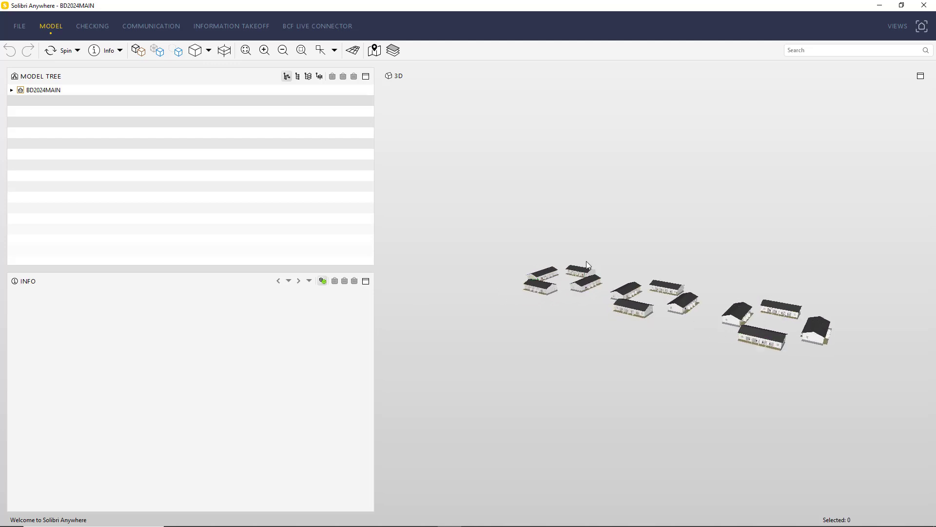
pyautogui.moveTo(688, 357)
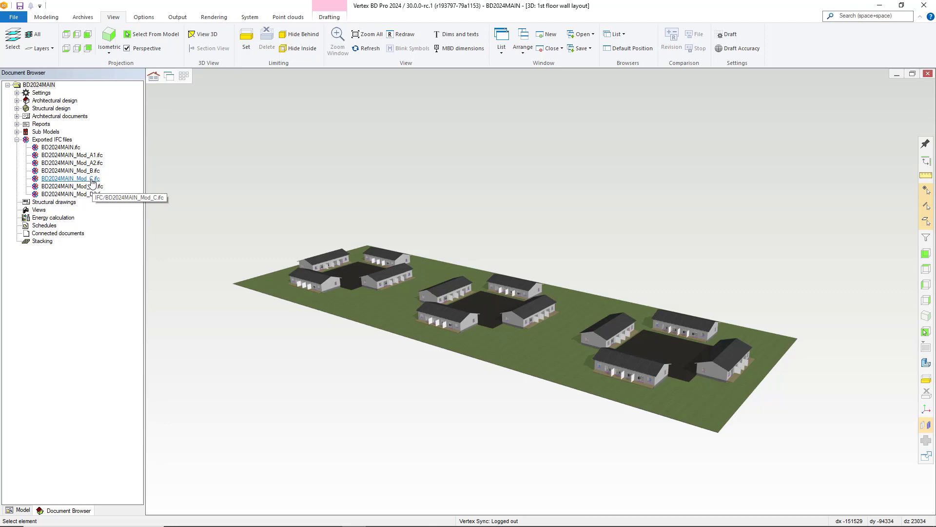
# View the BD2024MAIN_Mod_C.ifc sub-model, a single house, in Solibri Anywhere and orbit it
pyautogui.rightClick(70, 177)
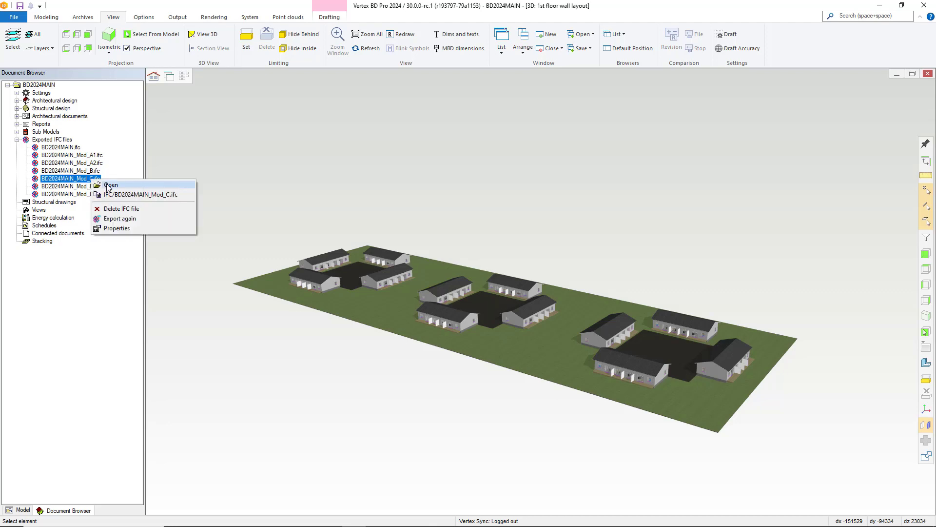
pyautogui.click(112, 184)
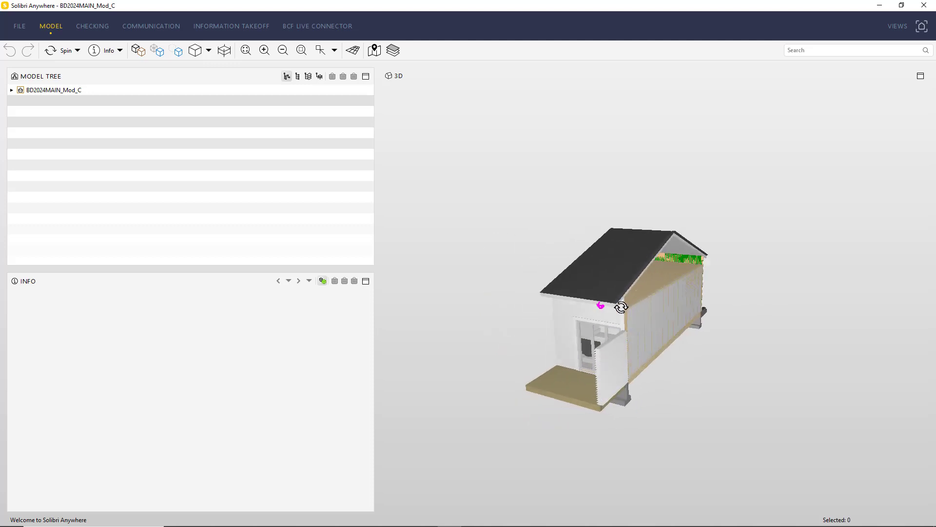
pyautogui.moveTo(602, 305); pyautogui.dragTo(630, 320)
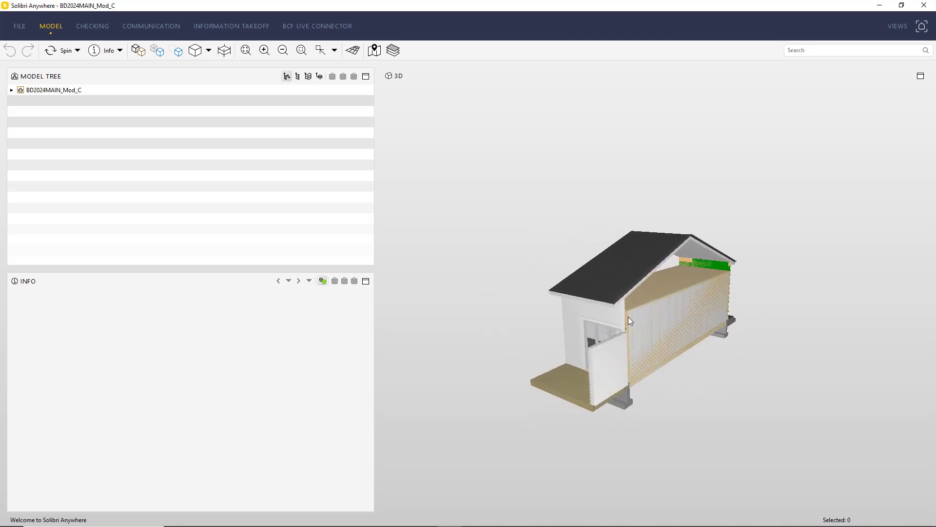
pyautogui.moveTo(824, 158)
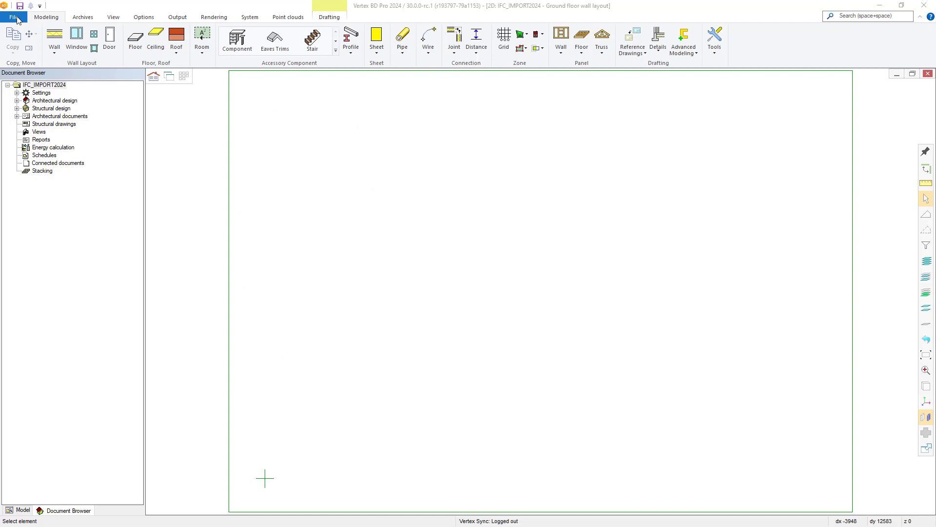
# Start an IFC Import from the File menu for the empty IFC_IMPORT2024 building
pyautogui.click(13, 16)
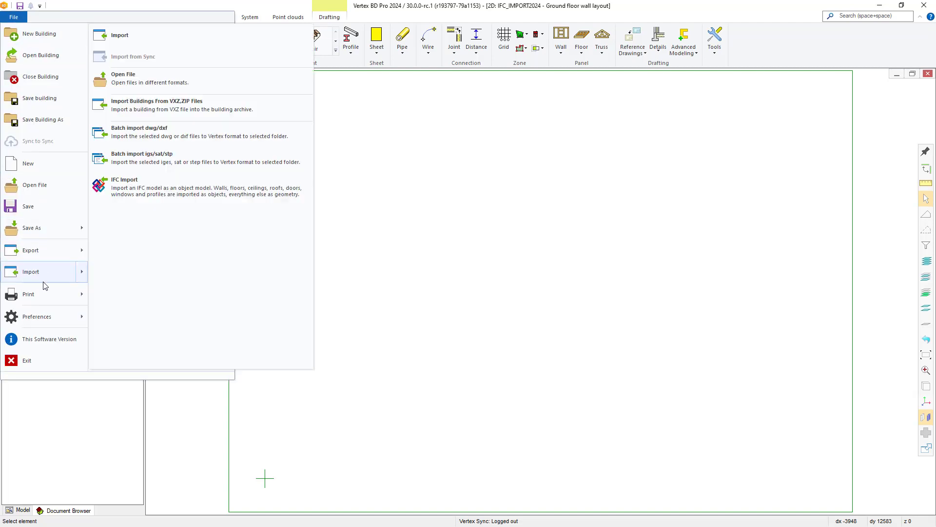
pyautogui.moveTo(135, 187)
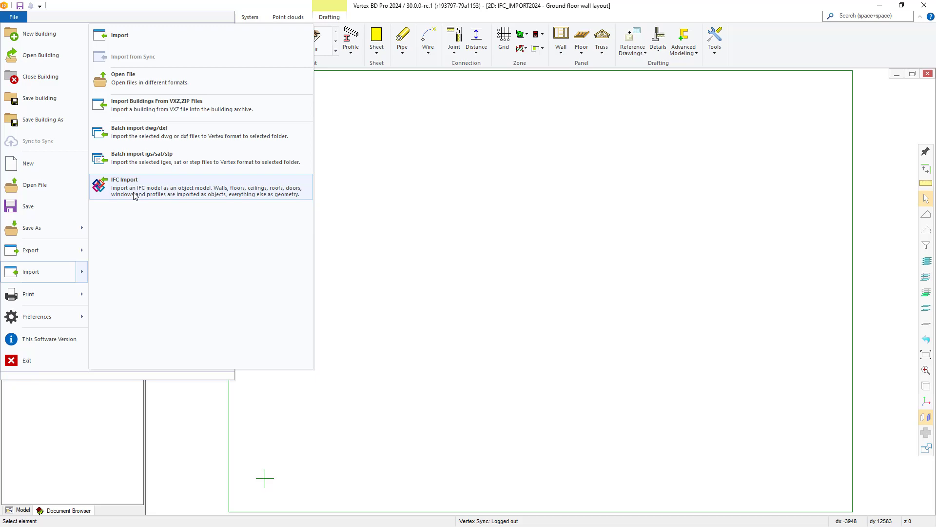
pyautogui.click(125, 186)
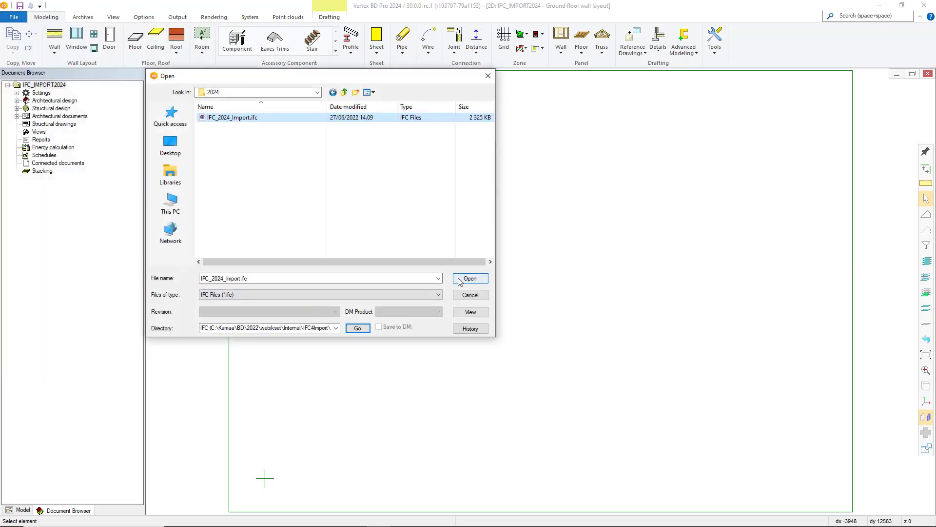
# Load IFC_2024_Import.ifc, review its Objects and Placement settings, and import it onto the Vertex origin
pyautogui.click(469, 278)
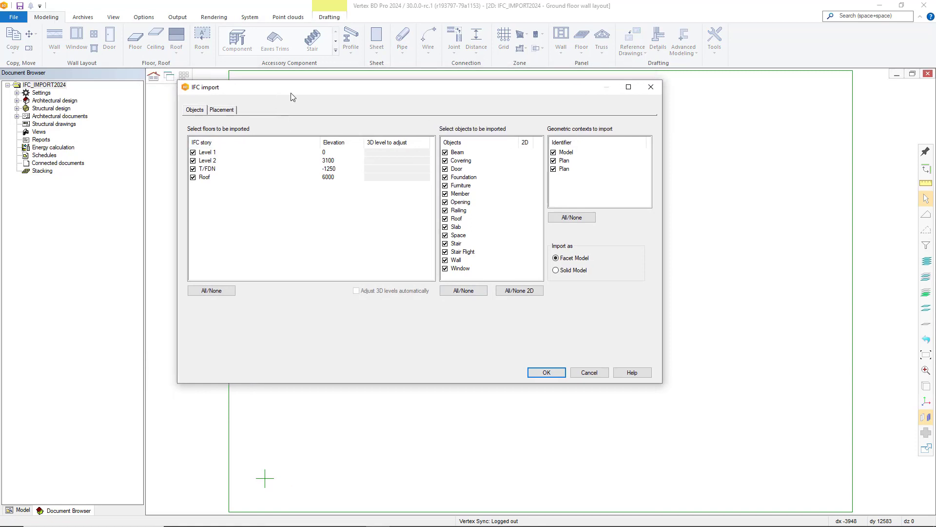
pyautogui.moveTo(292, 86); pyautogui.dragTo(358, 99)
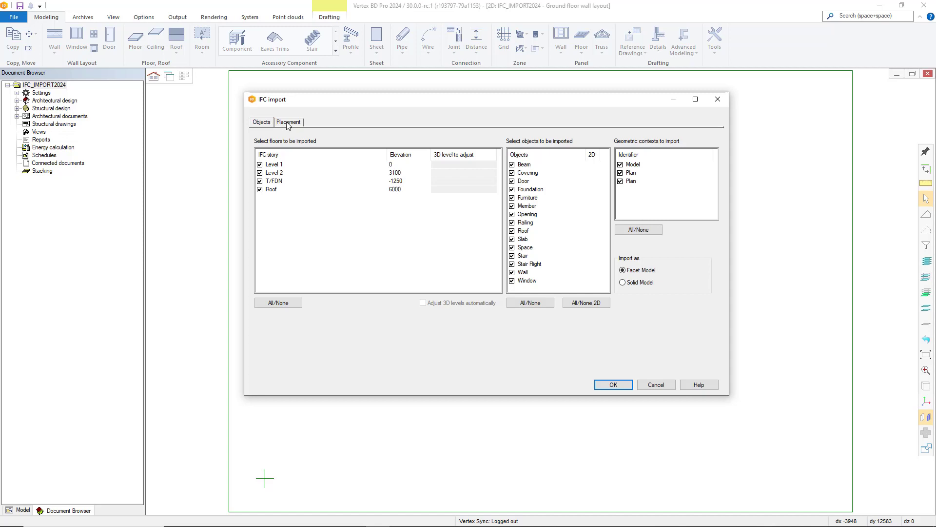
pyautogui.click(288, 122)
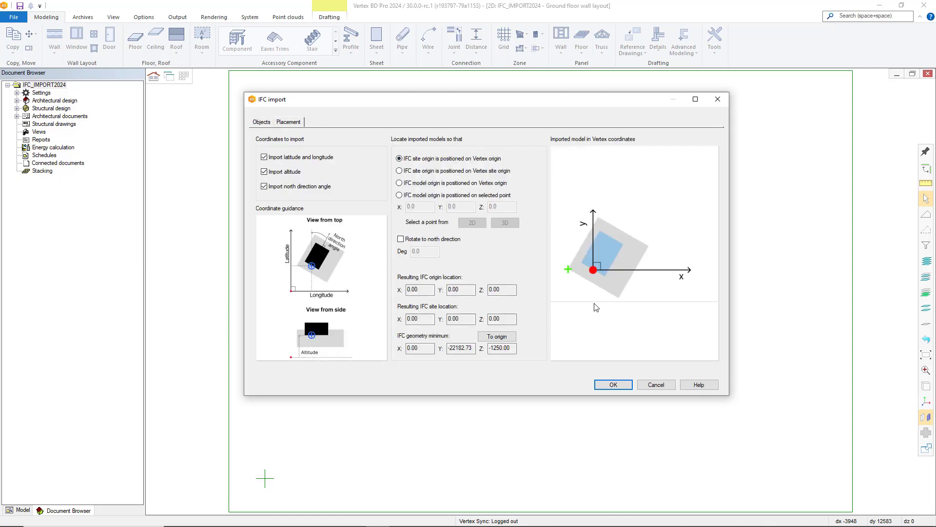
pyautogui.moveTo(589, 190)
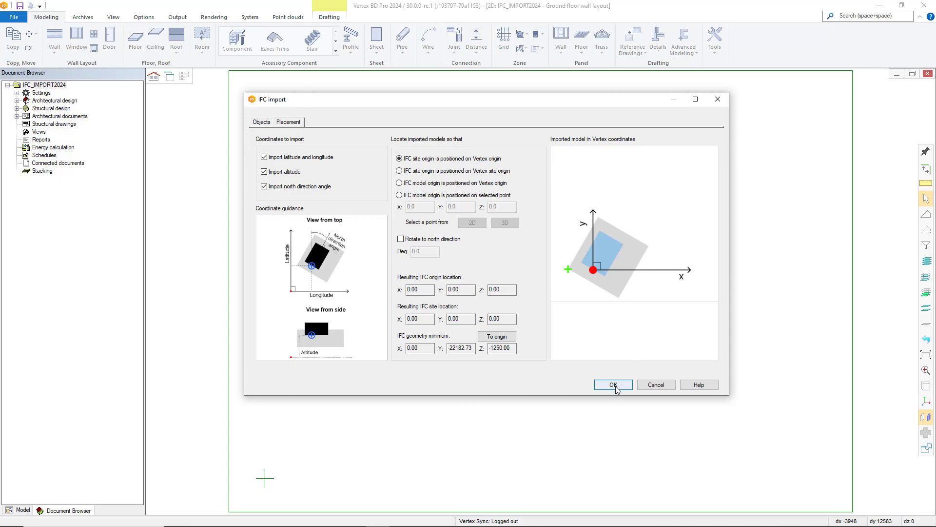
pyautogui.click(613, 384)
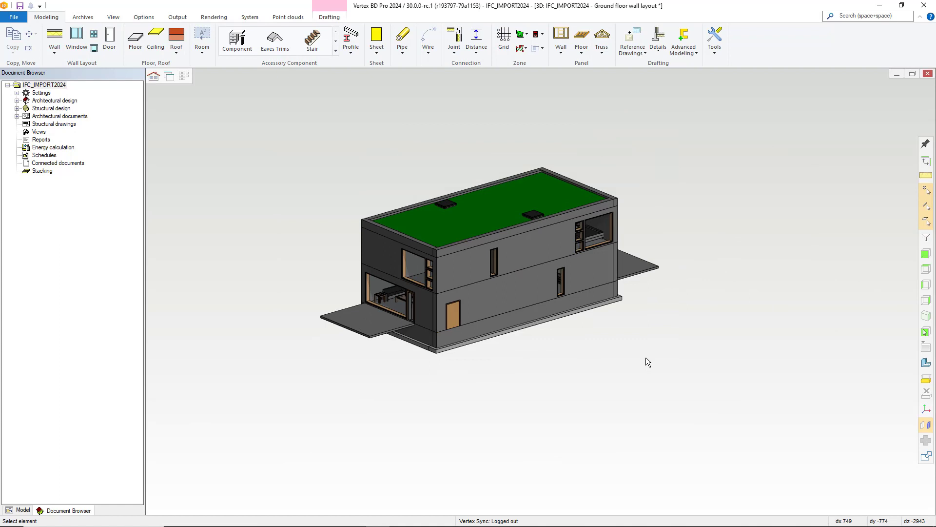
pyautogui.moveTo(674, 286)
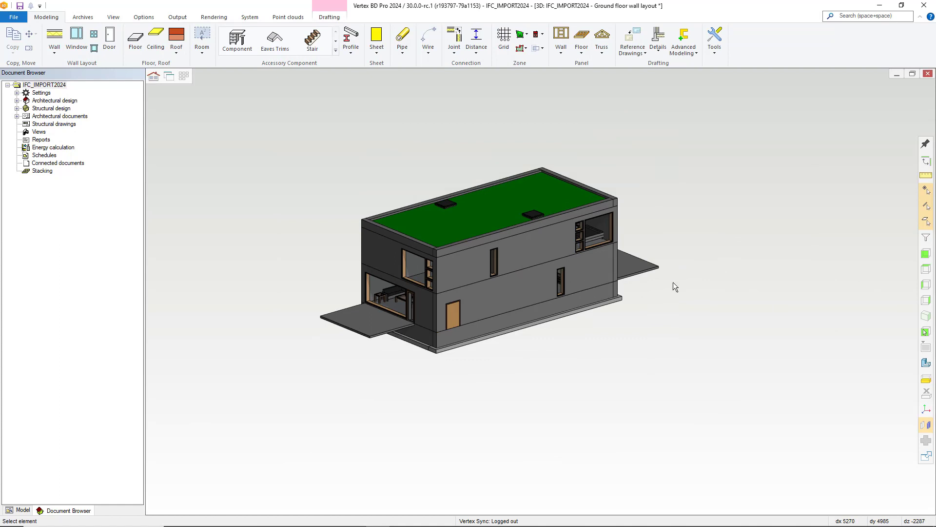
pyautogui.moveTo(743, 283)
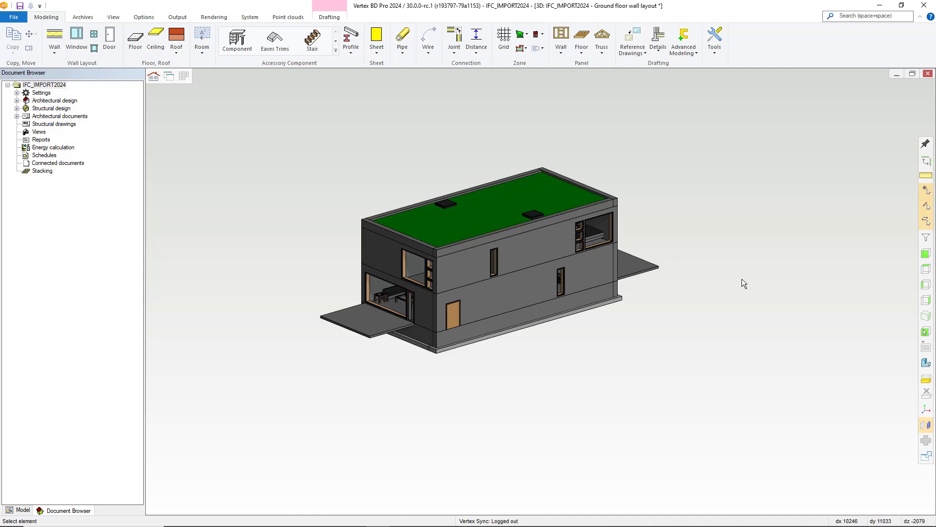
pyautogui.moveTo(722, 270)
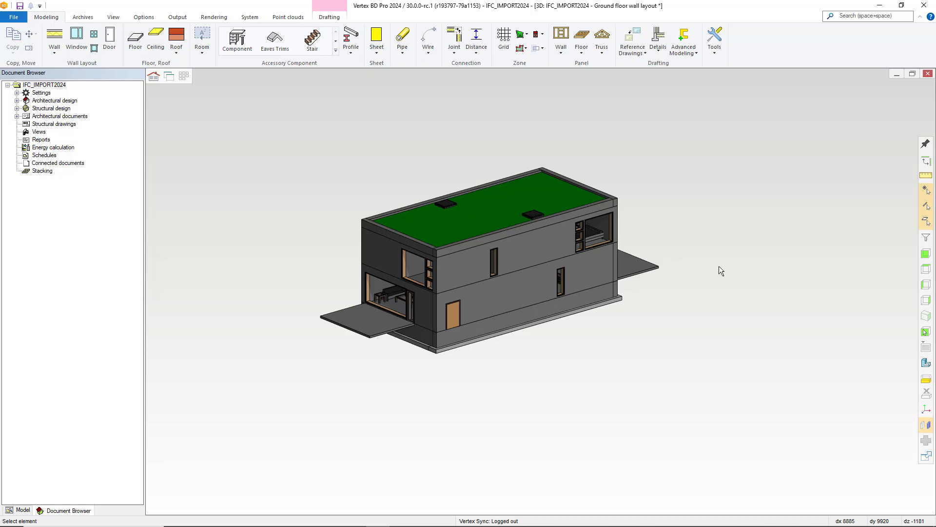
pyautogui.moveTo(787, 270)
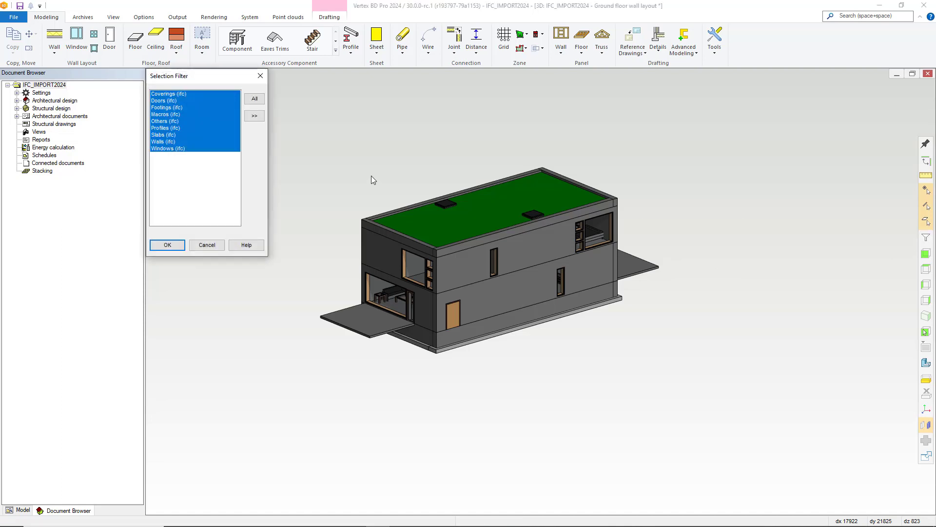
# Filter the selection to Walls (ifc), select the imported walls and bring up their actions
pyautogui.click(163, 142)
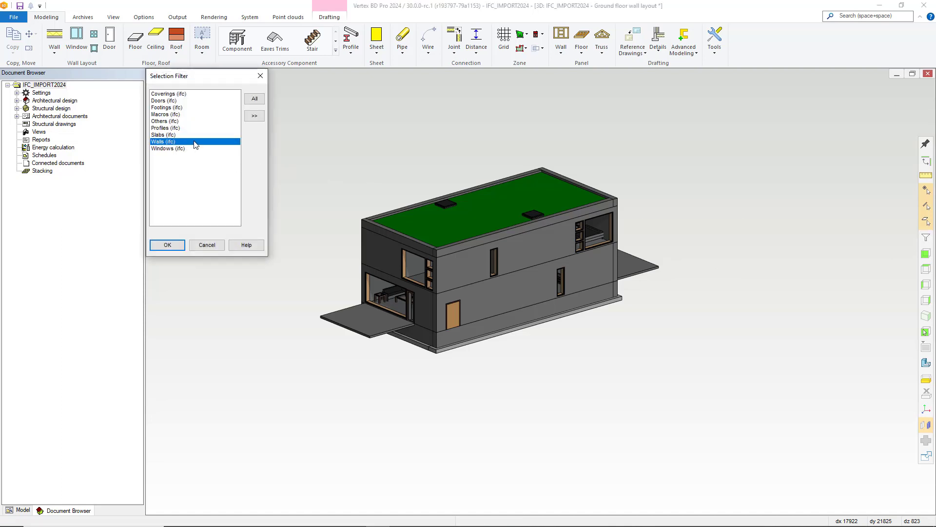
pyautogui.click(166, 245)
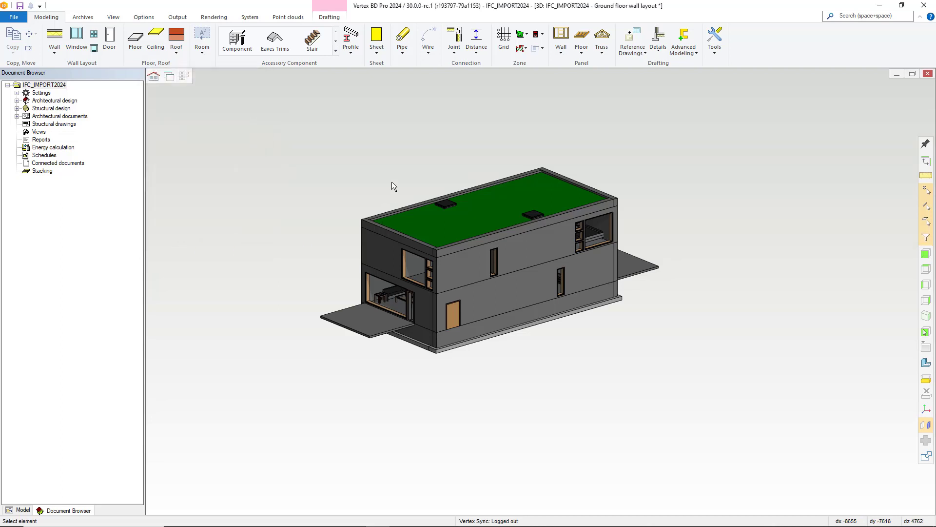
pyautogui.click(520, 264)
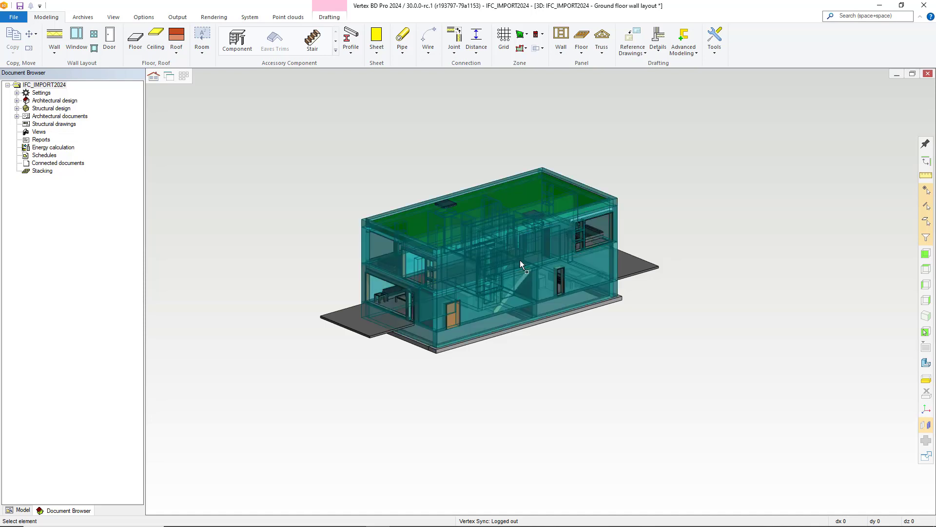
pyautogui.rightClick(521, 265)
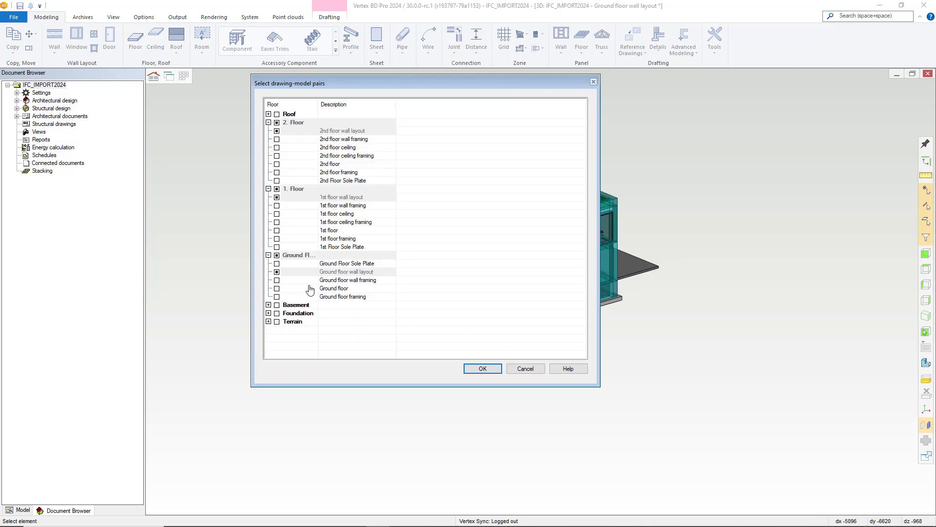
# Tick the 2nd floor wall framing drawing-model pair and confirm the pair choices
pyautogui.click(276, 280)
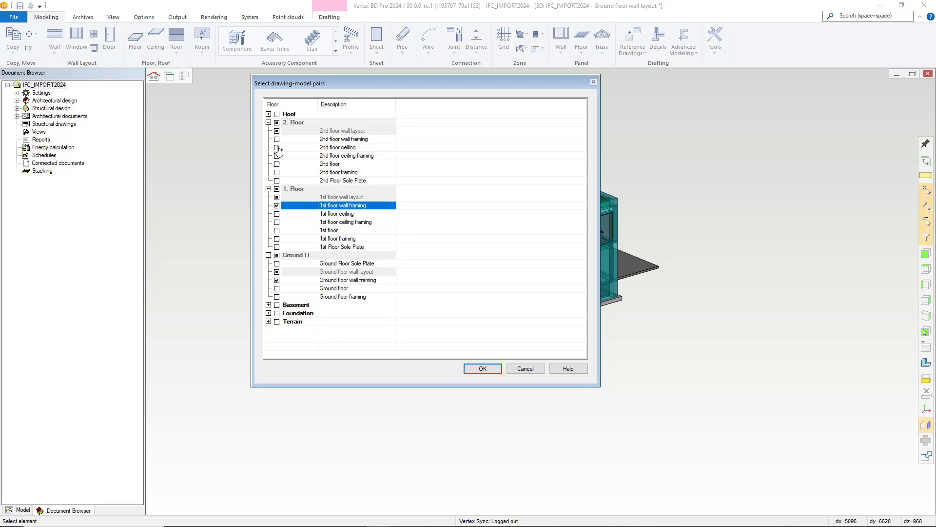
pyautogui.click(276, 138)
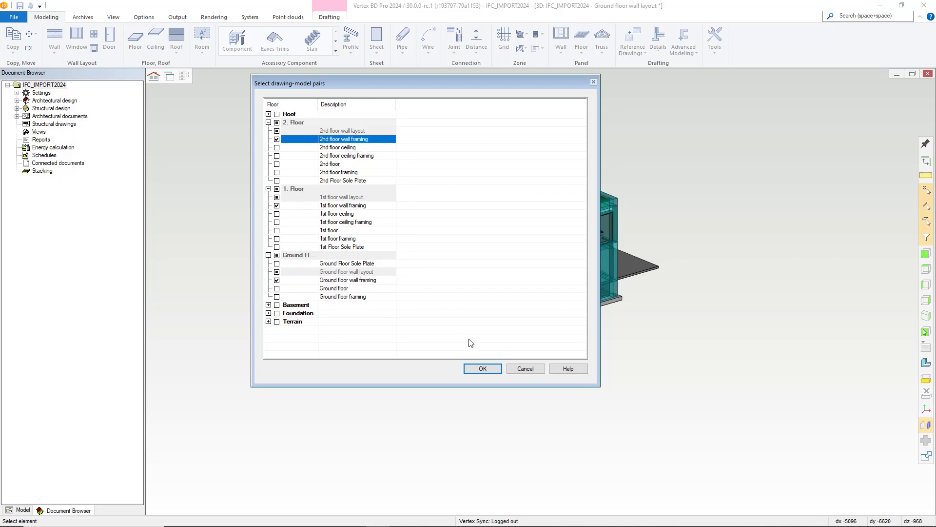
pyautogui.click(482, 369)
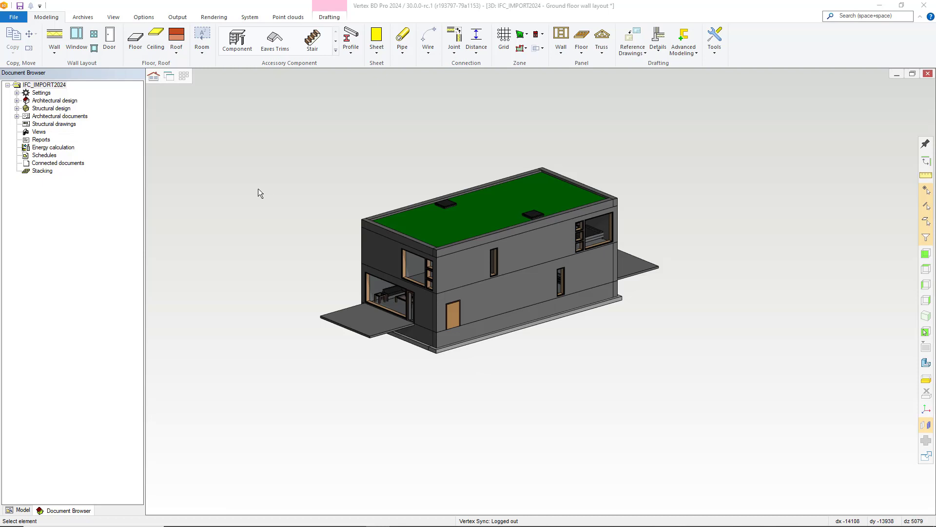
pyautogui.moveTo(147, 98)
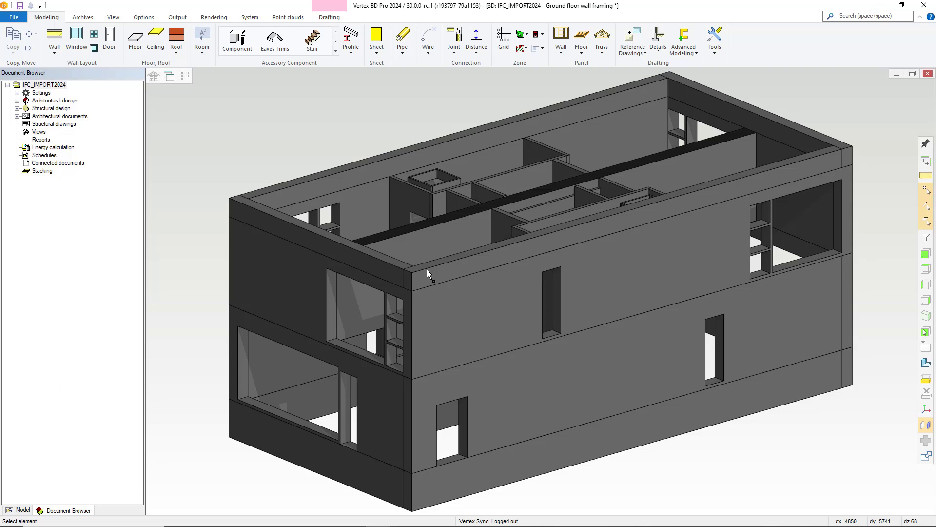
pyautogui.moveTo(424, 267)
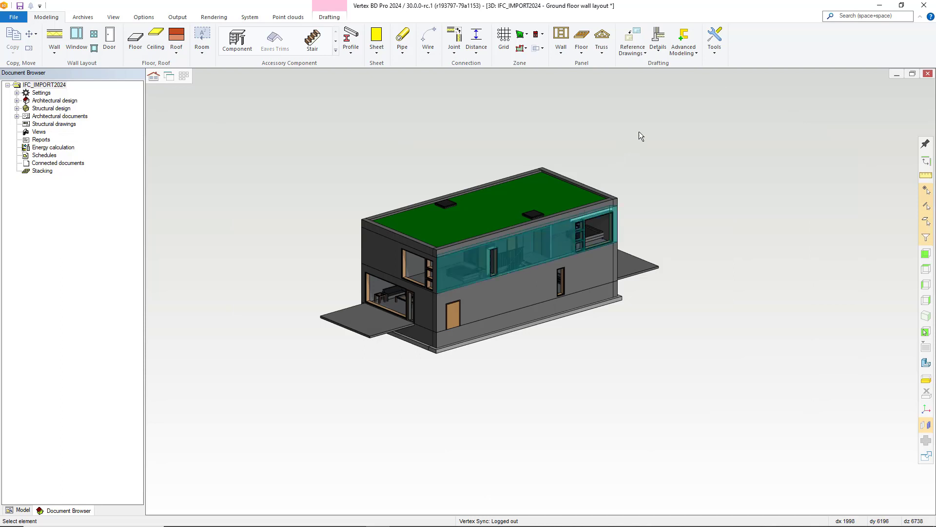
# Select the whole imported IFC model via IFC model > Select and bring up its Properties
pyautogui.rightClick(641, 137)
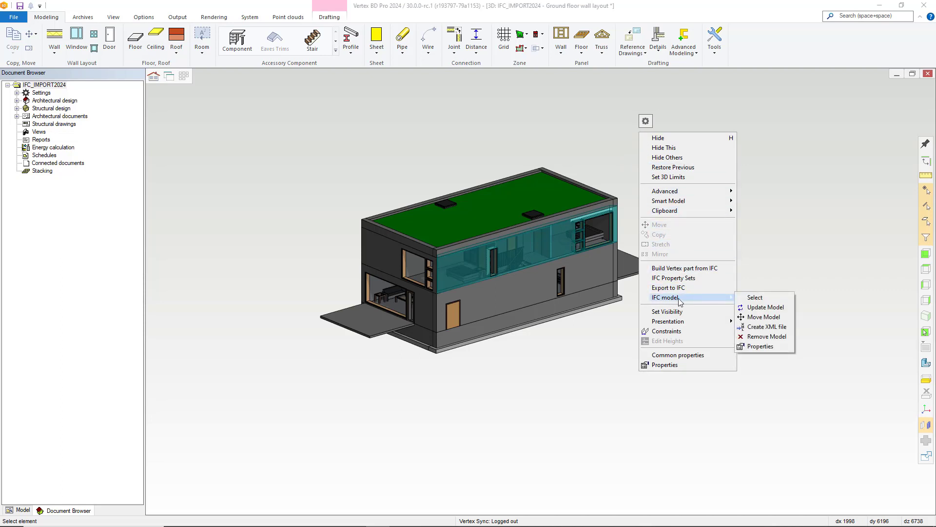
pyautogui.moveTo(721, 301)
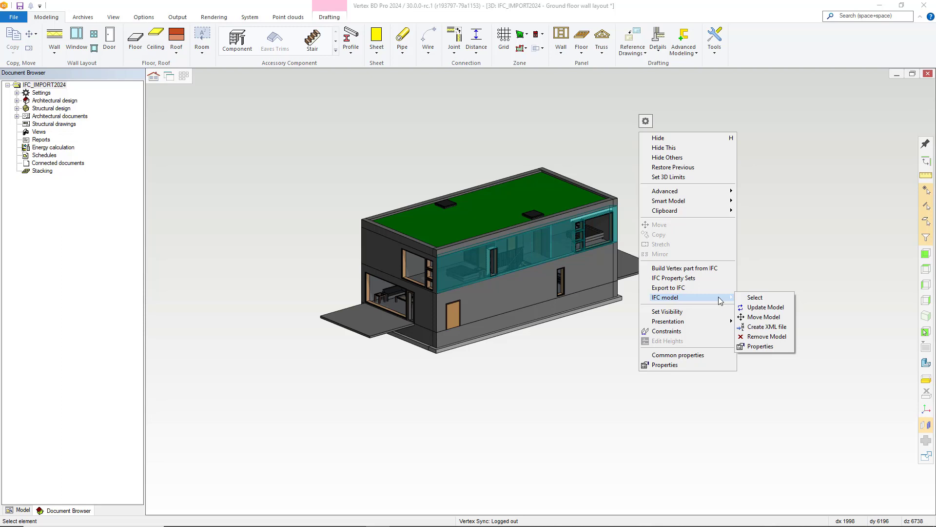
pyautogui.moveTo(754, 298)
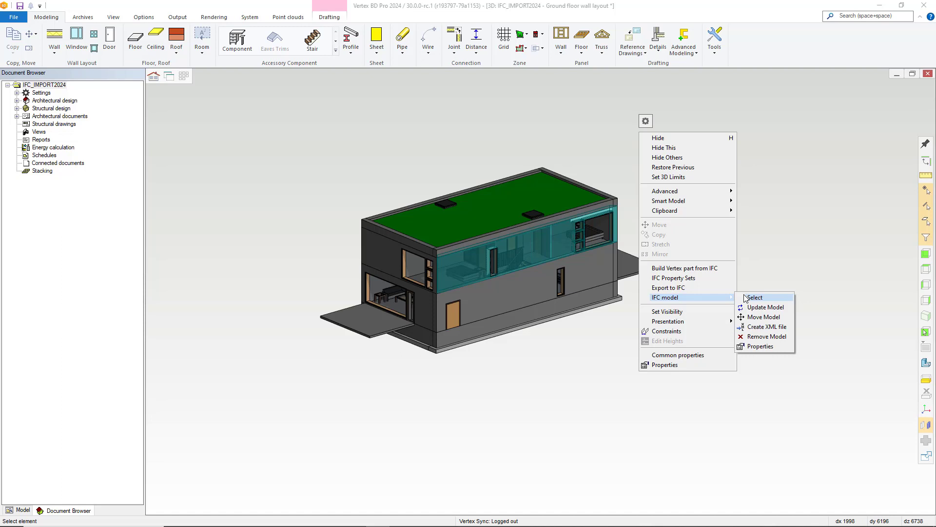
pyautogui.click(754, 297)
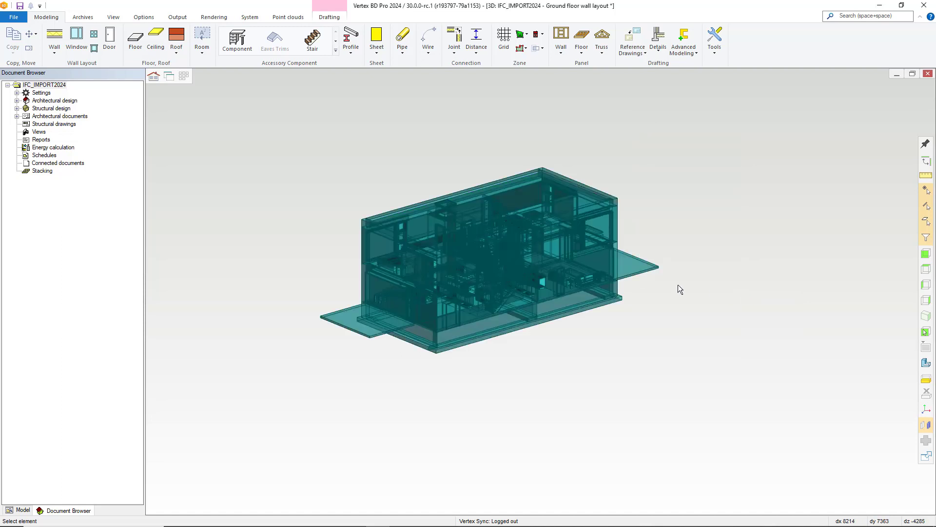
pyautogui.moveTo(588, 293)
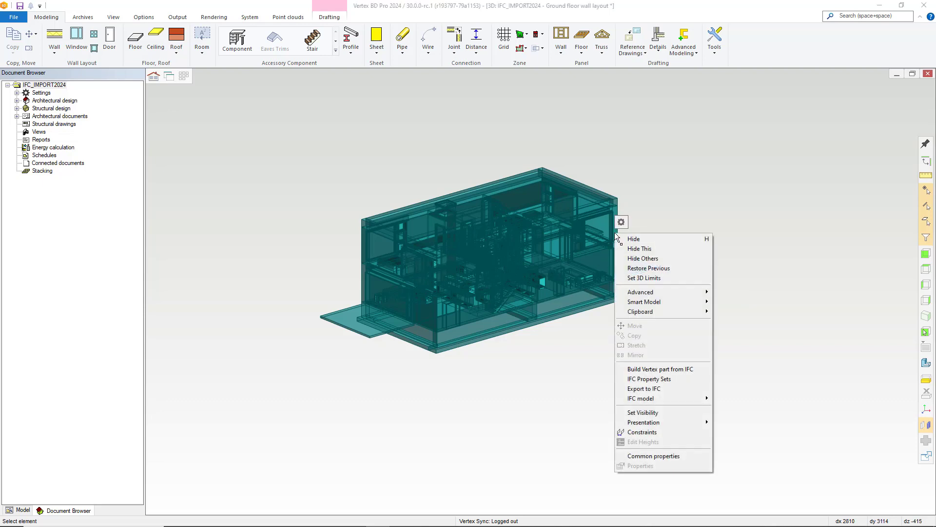
pyautogui.moveTo(640, 398)
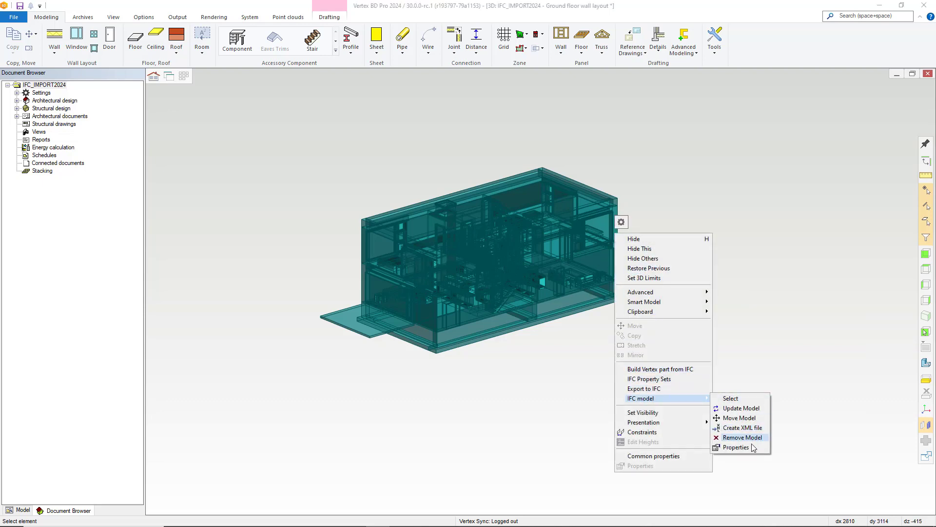
pyautogui.click(737, 448)
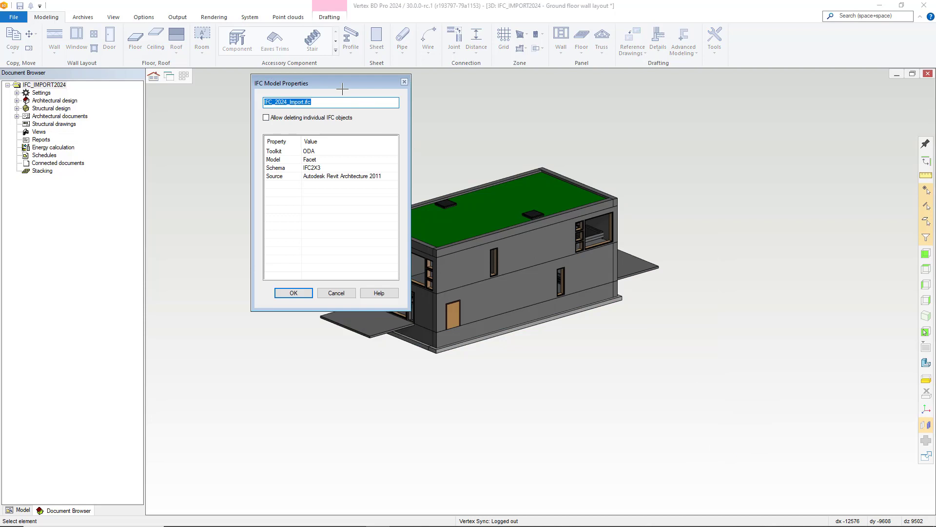
# Enable 'Allow deleting individual IFC objects', confirm, and pick the front exterior wall for removal
pyautogui.moveTo(331, 83); pyautogui.dragTo(738, 105)
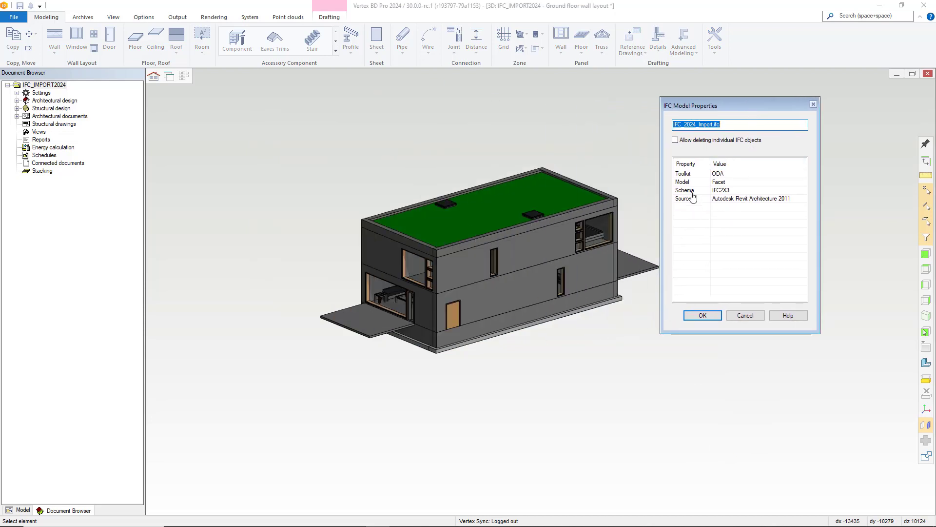
pyautogui.moveTo(695, 156)
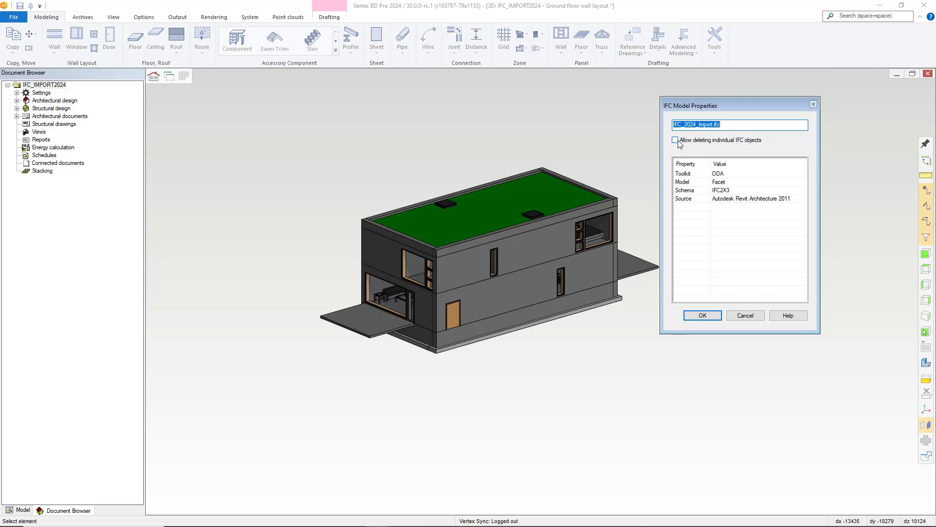
pyautogui.click(675, 140)
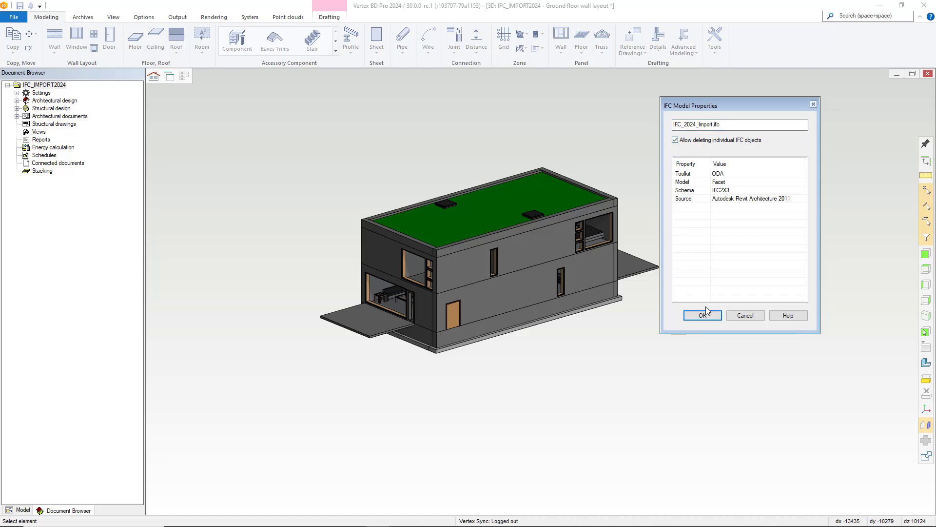
pyautogui.click(702, 315)
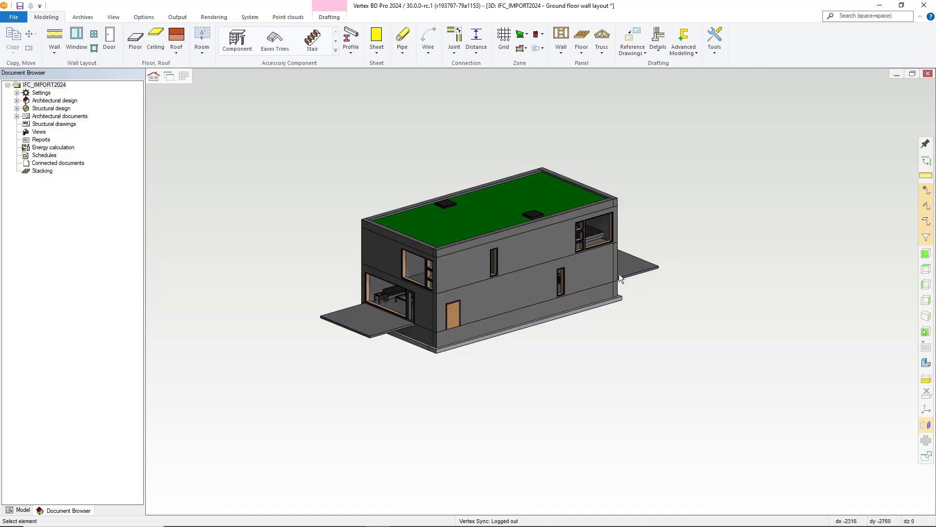
pyautogui.click(552, 251)
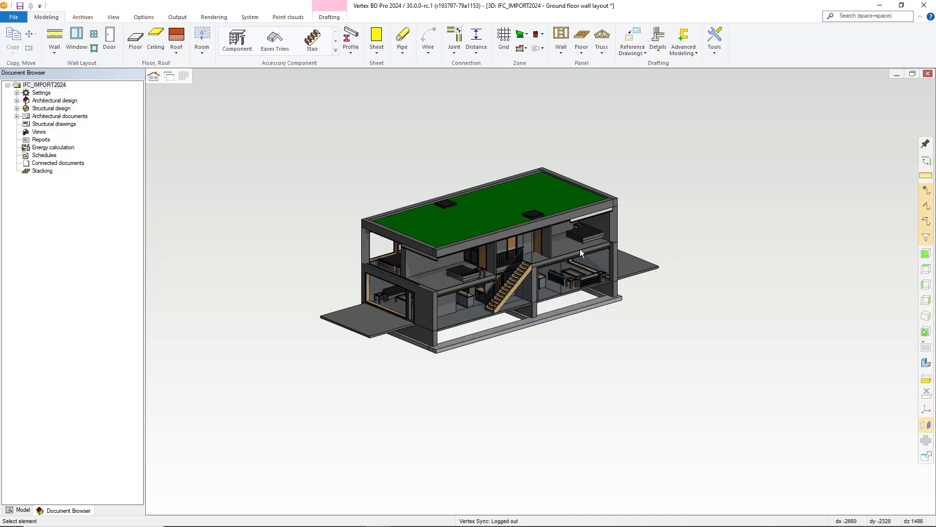
pyautogui.moveTo(554, 247)
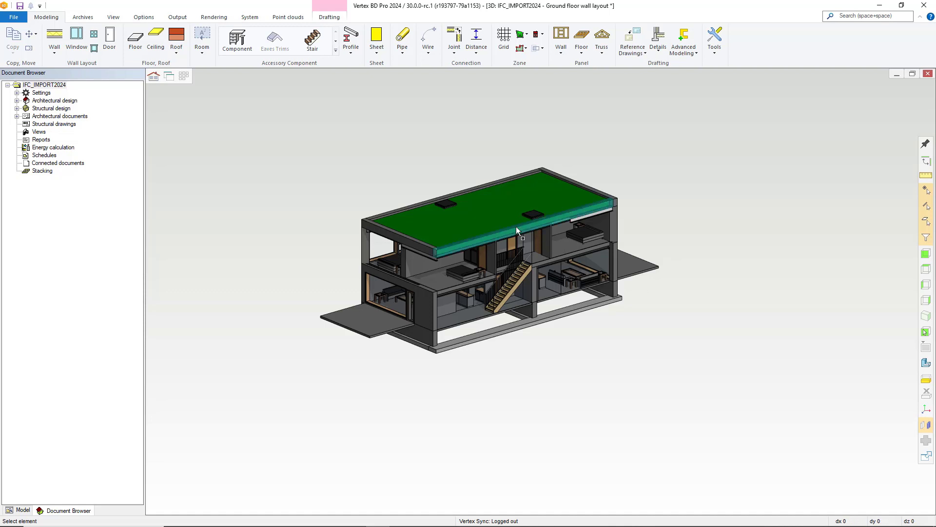
# From the roof's IFC model Properties, untick 'Allow deleting individual IFC objects' and confirm
pyautogui.rightClick(517, 231)
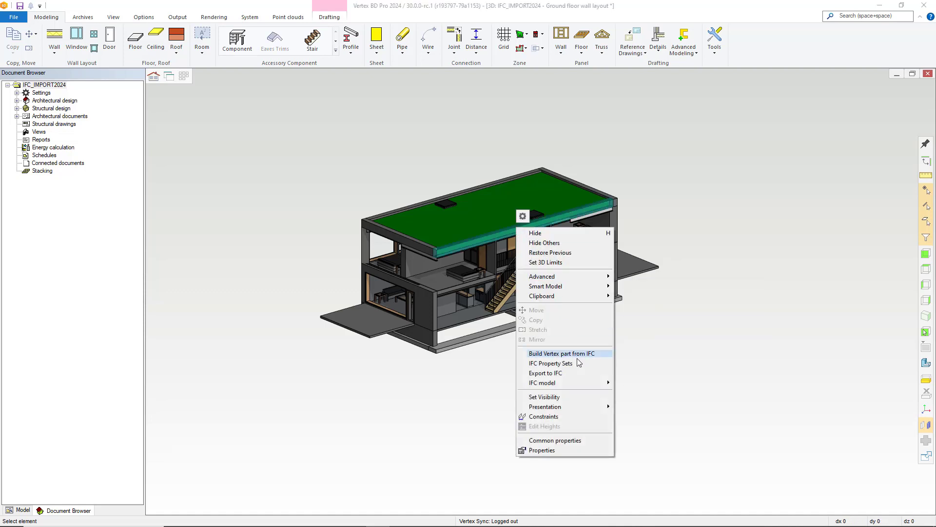
pyautogui.moveTo(542, 382)
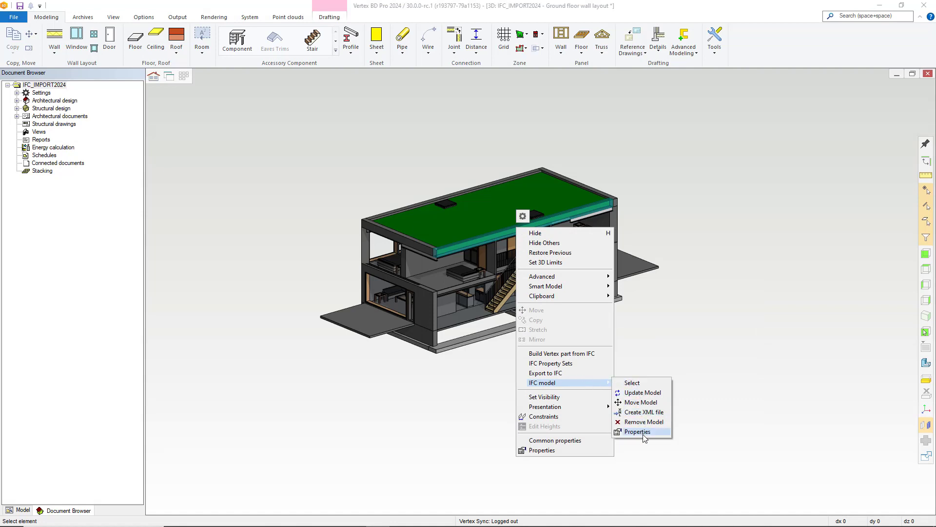
pyautogui.click(637, 431)
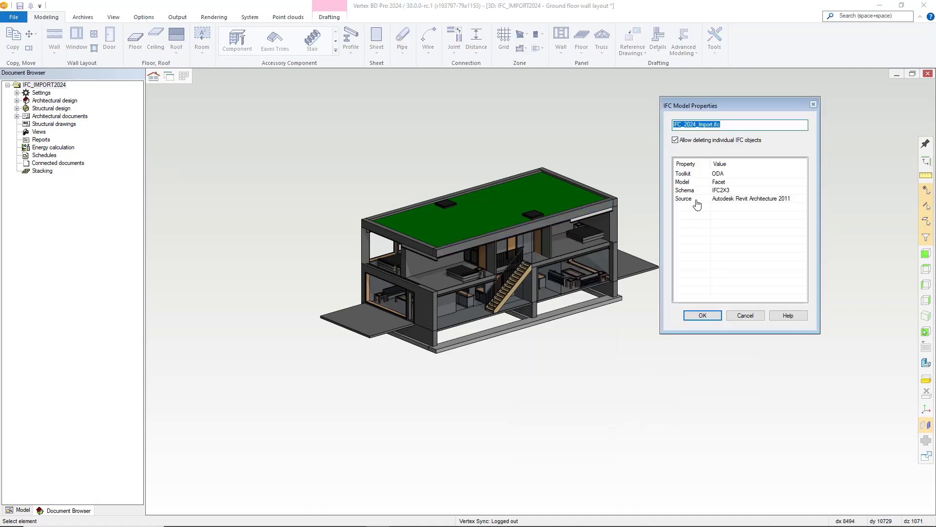
pyautogui.click(675, 140)
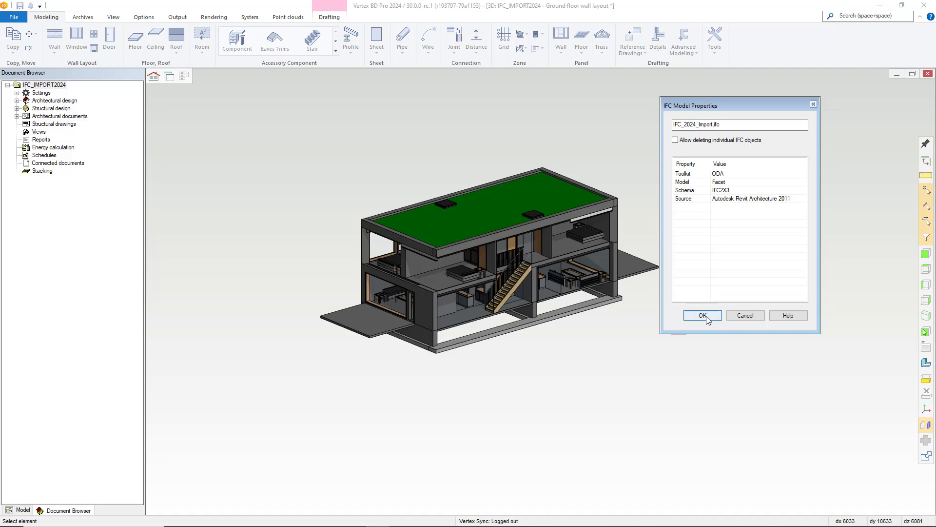
pyautogui.click(702, 315)
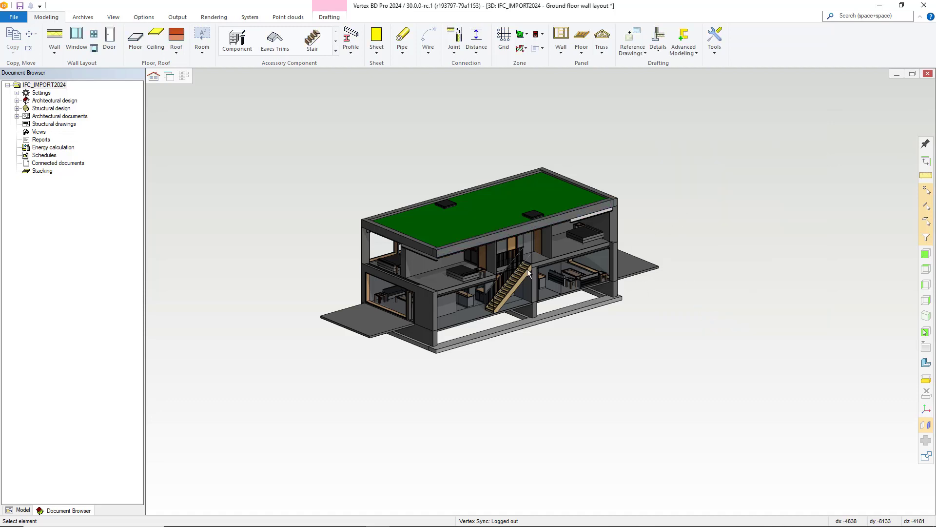
pyautogui.moveTo(892, 281)
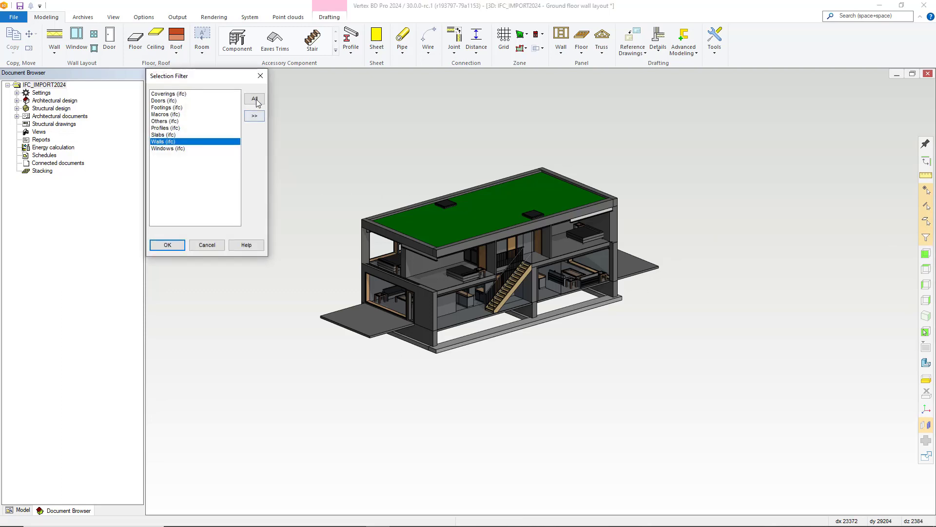
# Try deleting all listed IFC object types and acknowledge the deletion-not-allowed warning
pyautogui.click(167, 244)
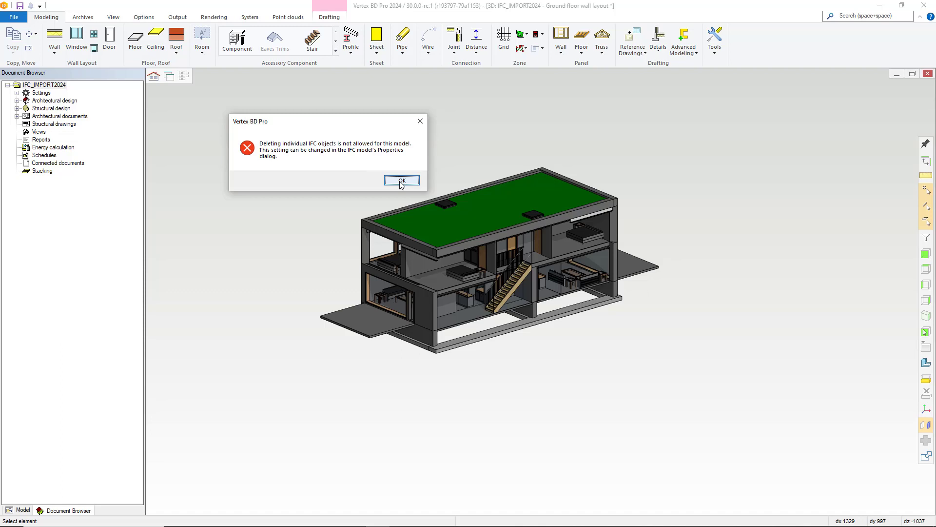
pyautogui.click(400, 181)
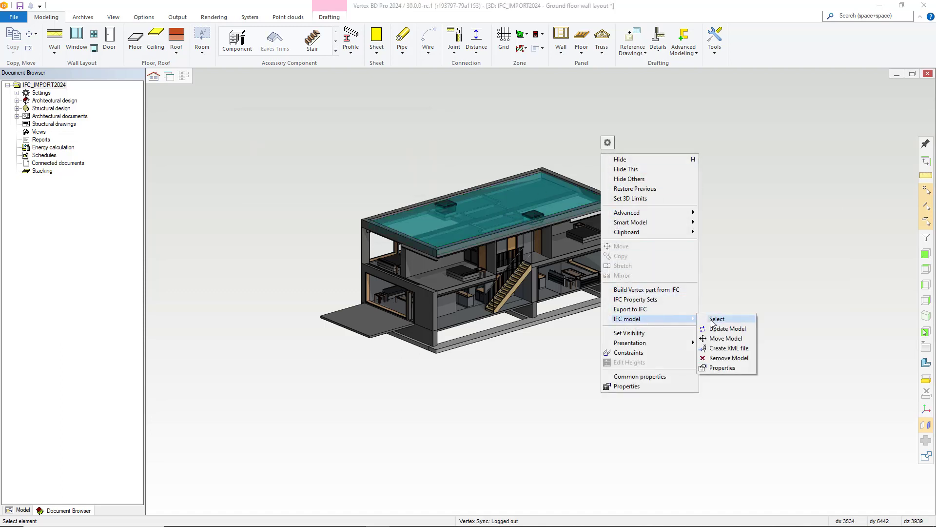
pyautogui.moveTo(727, 357)
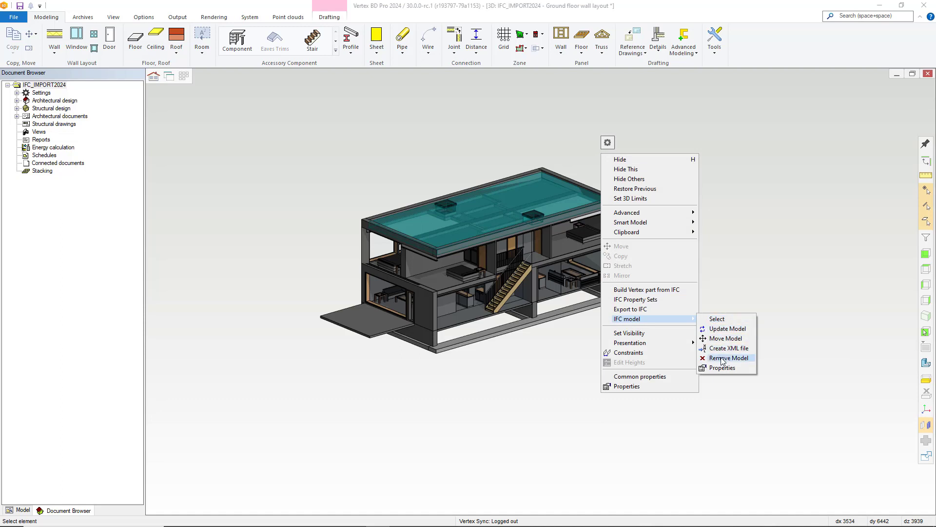
# Start Move Model on the whole imported IFC model from the roof's context menu
pyautogui.click(725, 338)
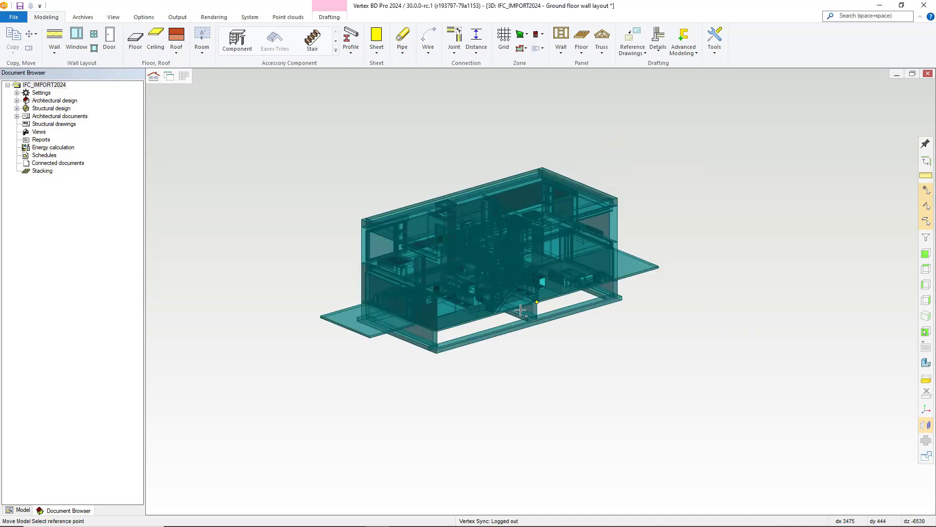